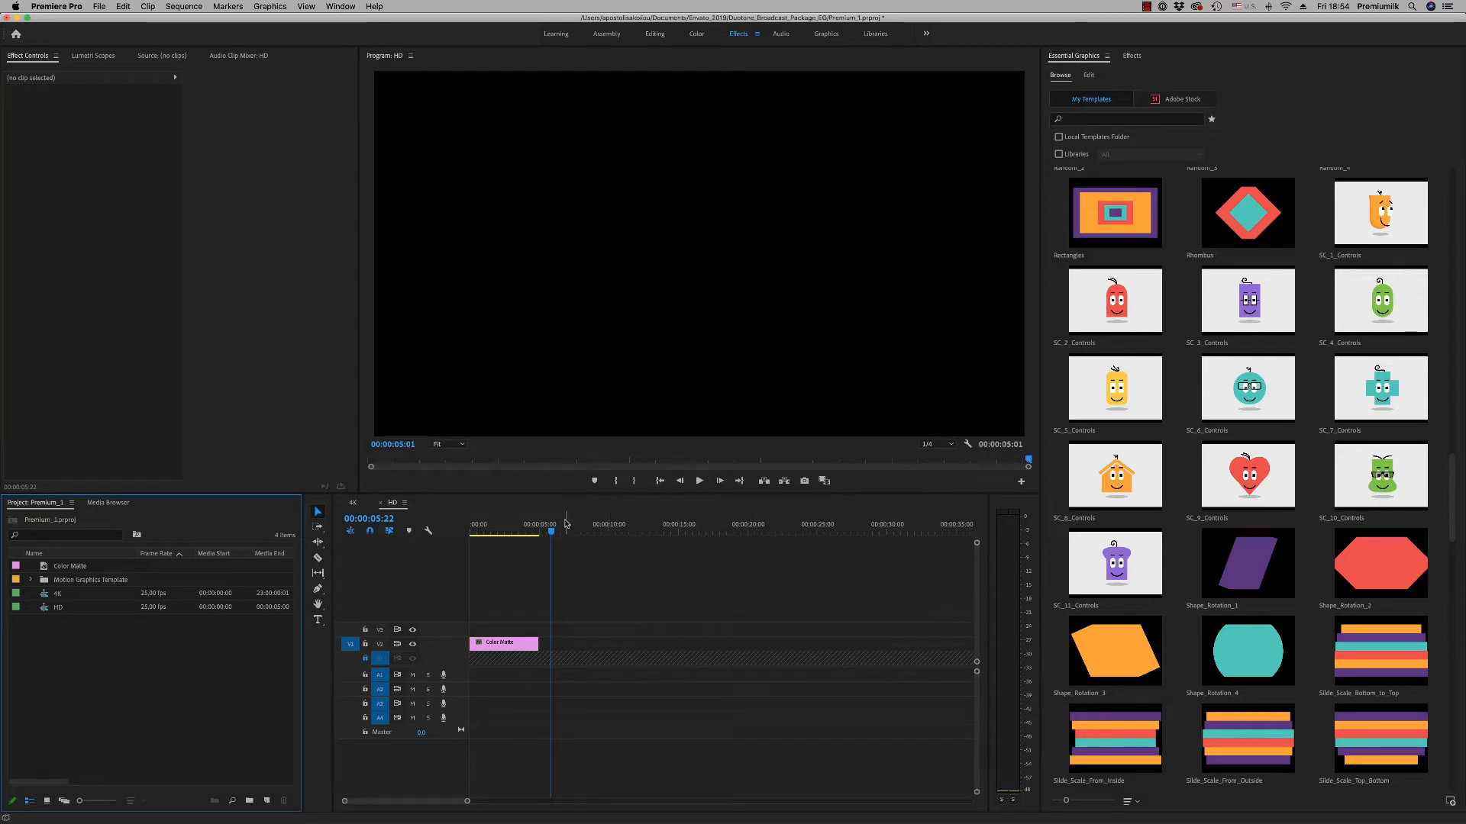
pyautogui.moveTo(609, 502)
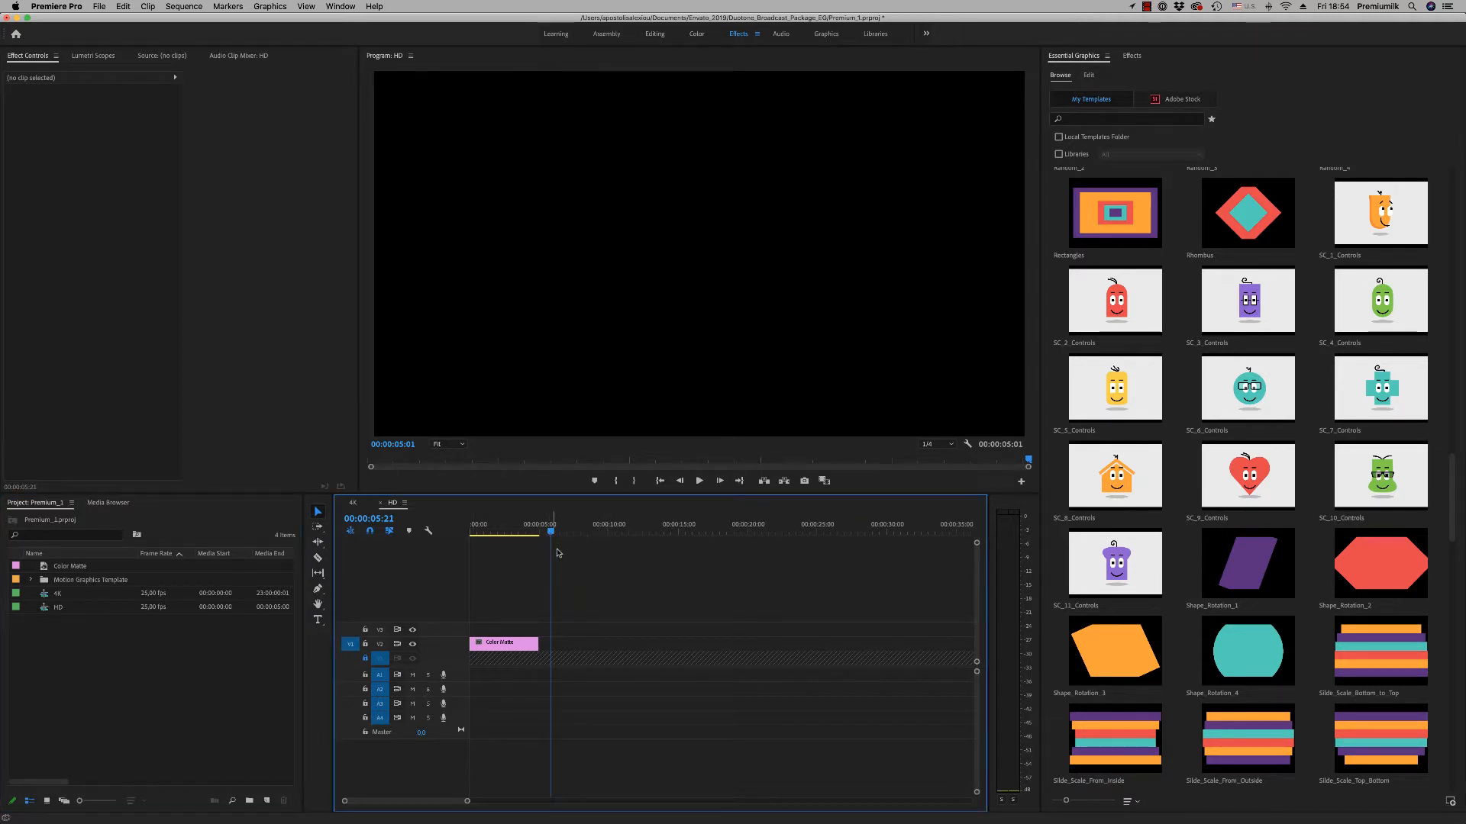
# Park the playhead near 00:00:06:08 and scroll Browse to the Background and Bubble templates.
pyautogui.click(554, 531)
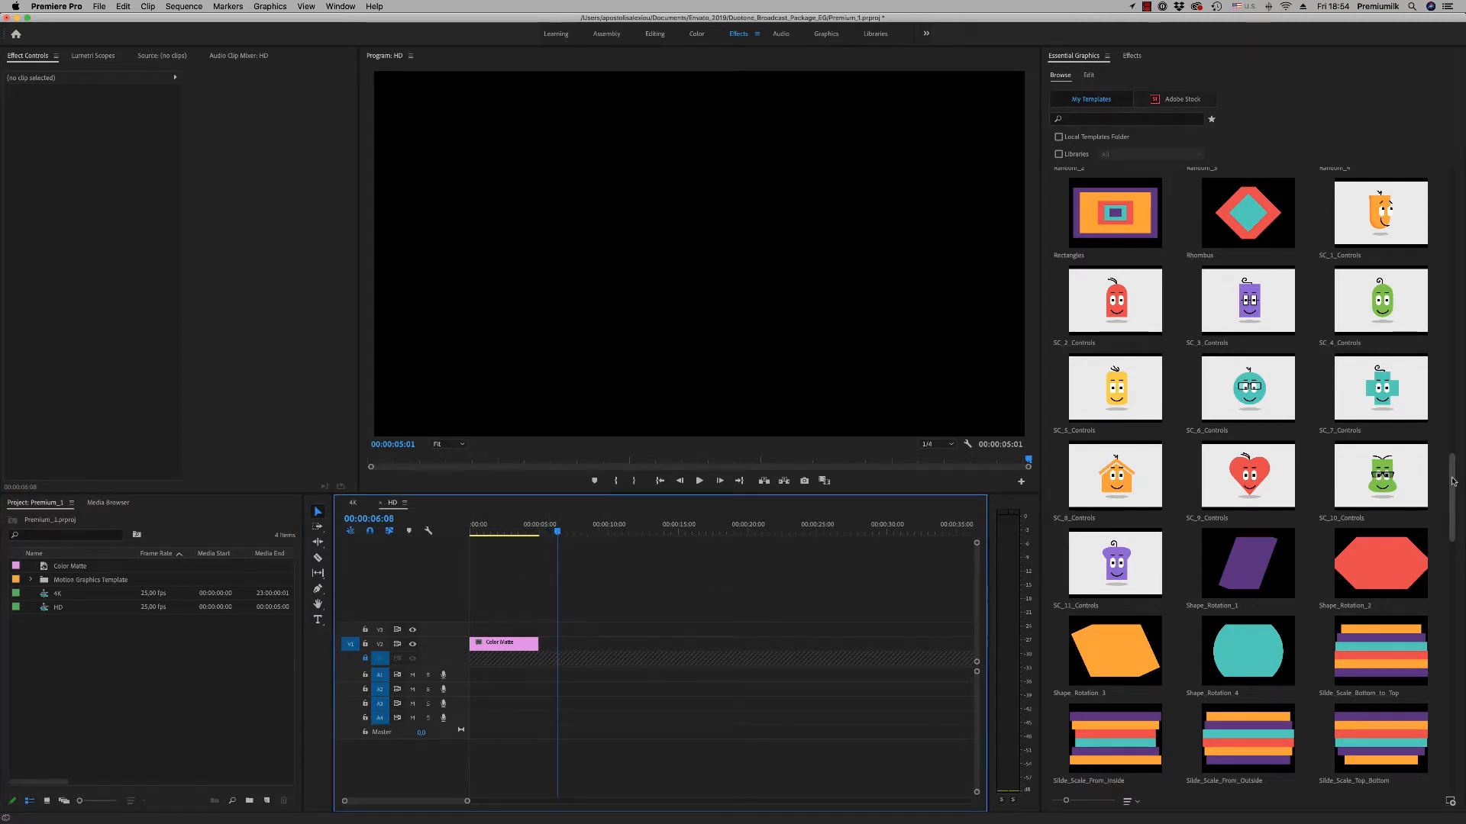
pyautogui.scroll(3)
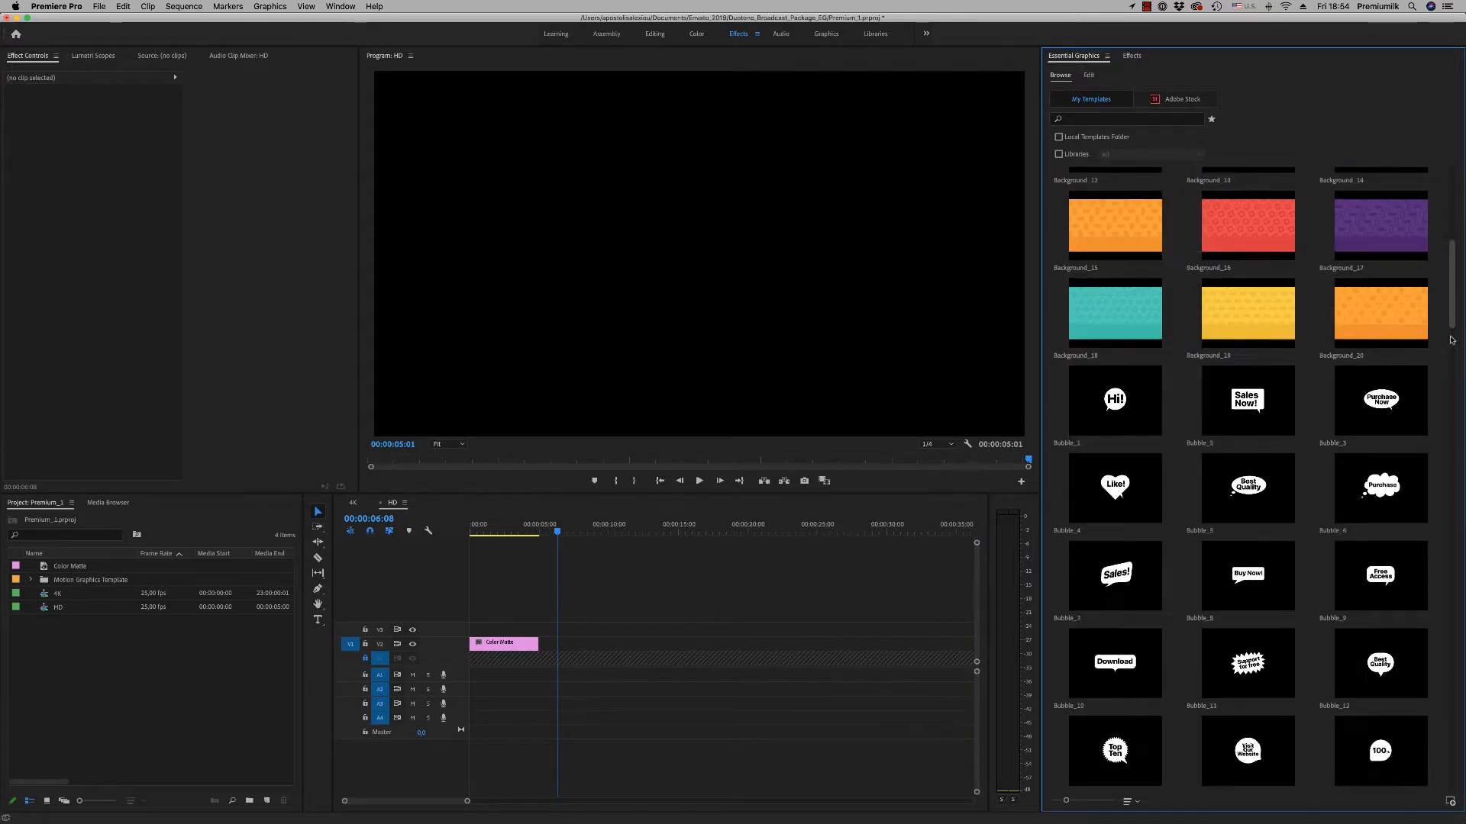
pyautogui.scroll(-3)
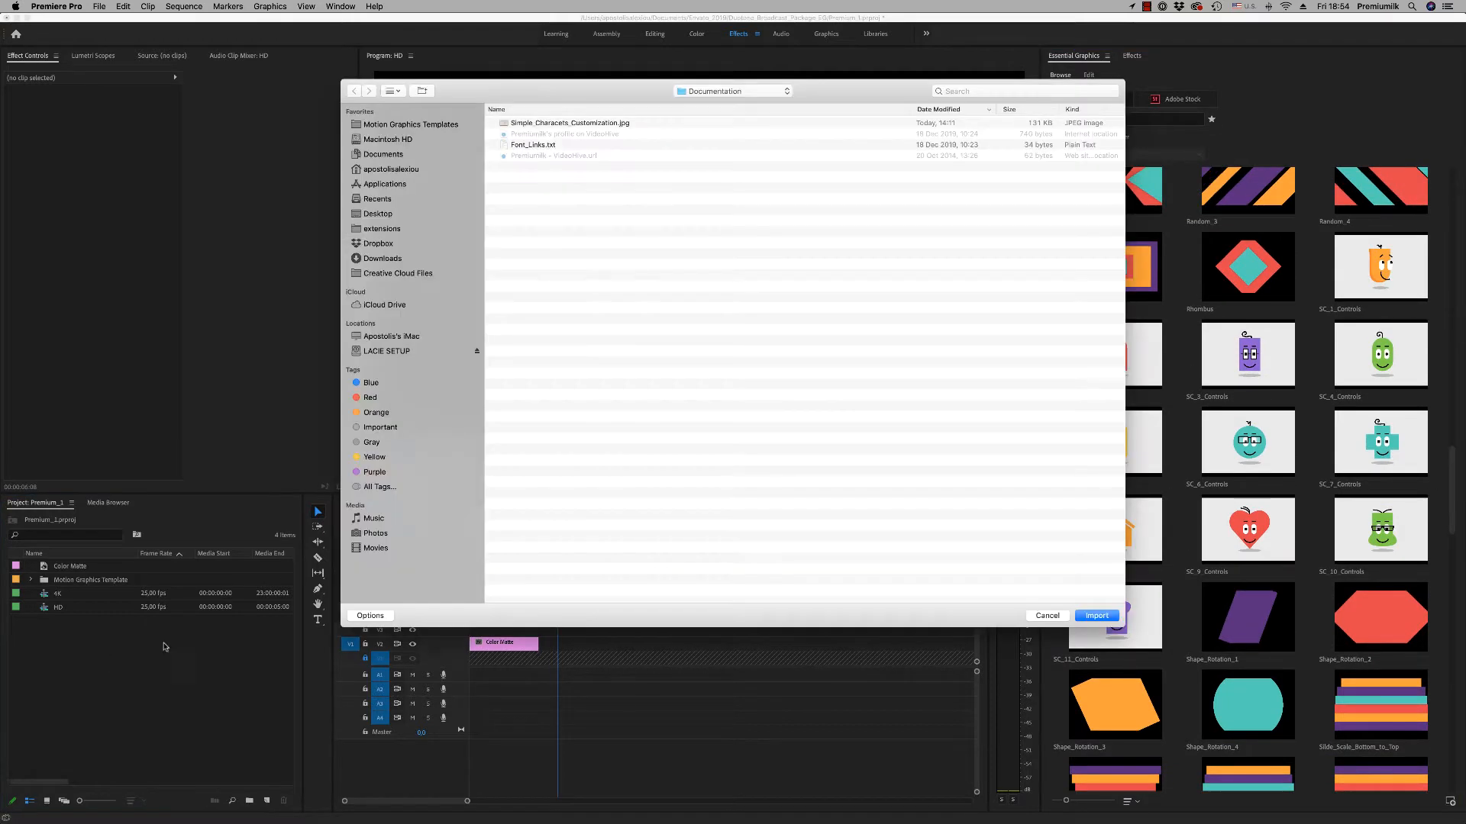
# Import the Simple Character Customization JPG from the toolkit Documentation folder onto V2.
pyautogui.click(731, 90)
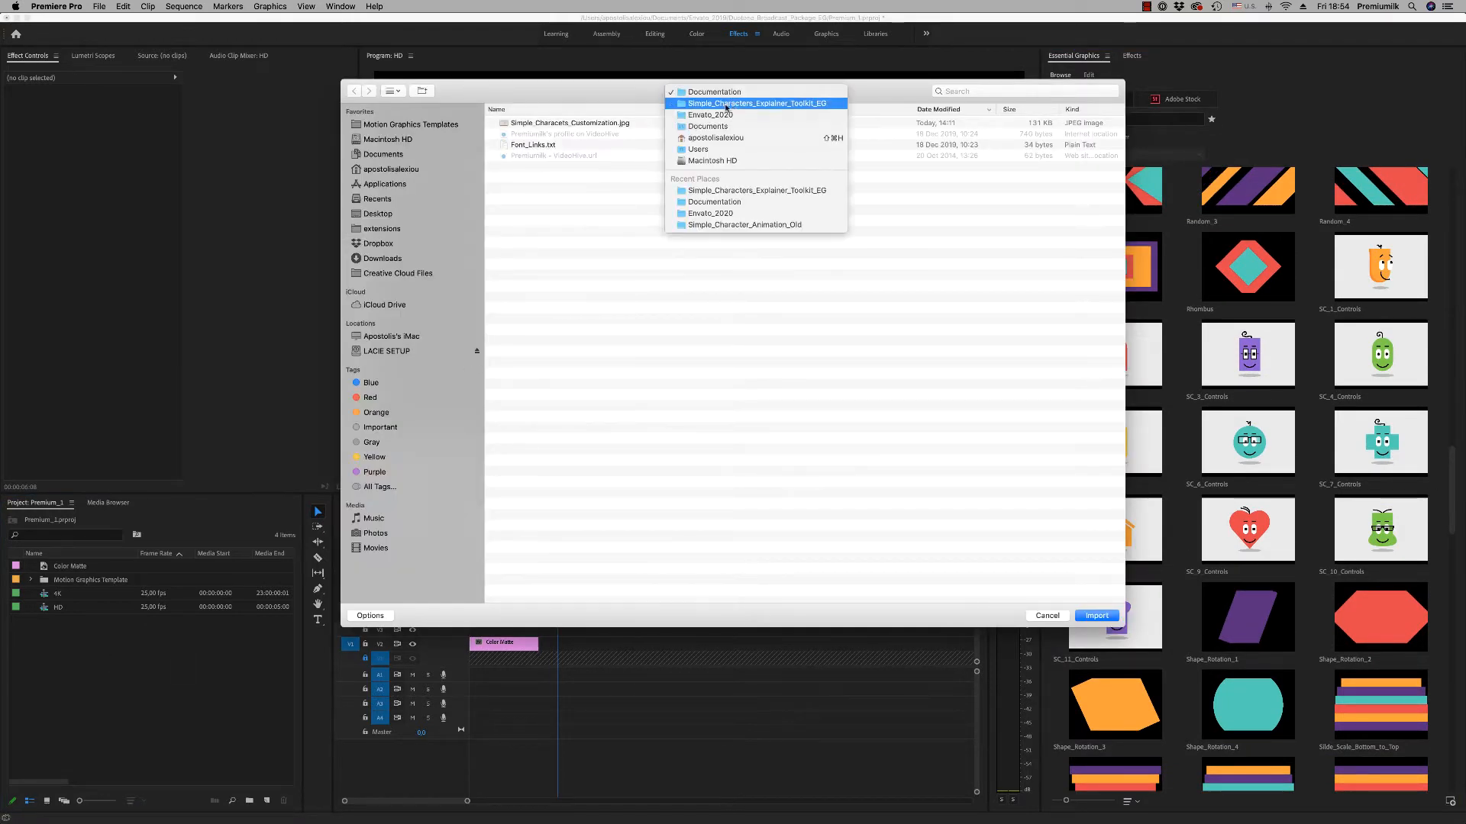
pyautogui.click(760, 103)
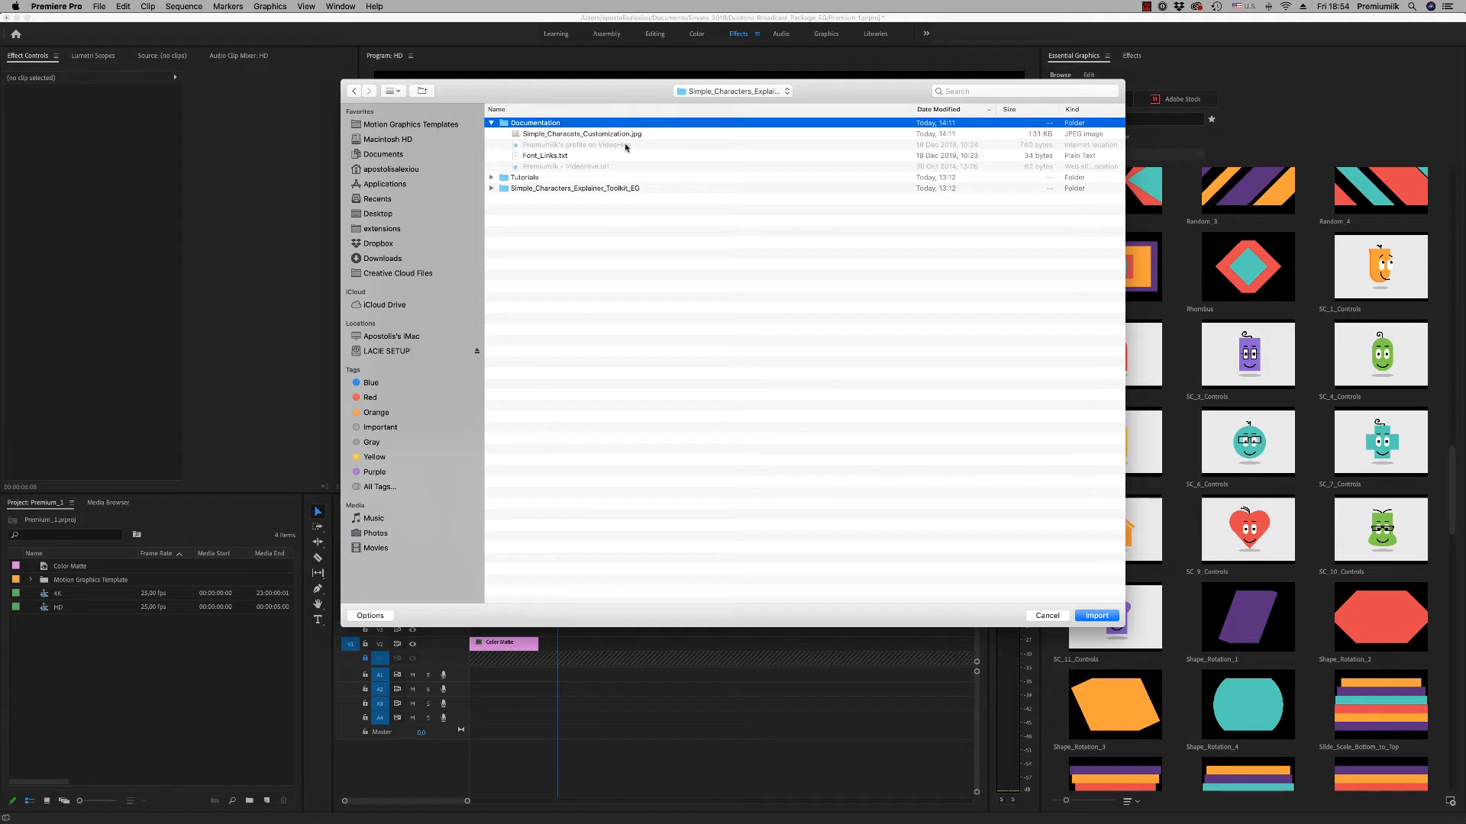
pyautogui.click(1096, 615)
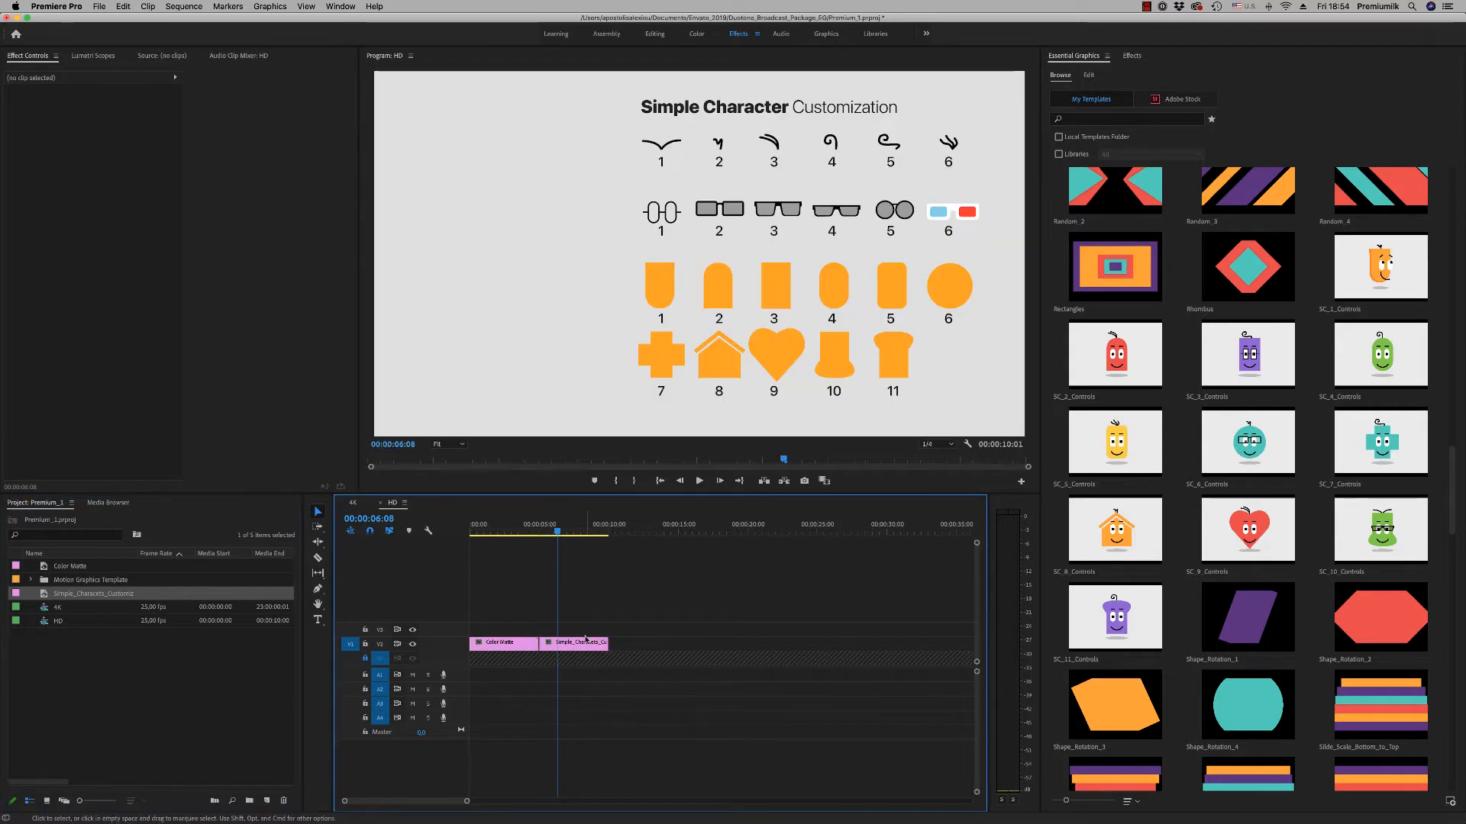
# Place the SC_1_Controls character template on V3 above the reference image.
pyautogui.click(574, 642)
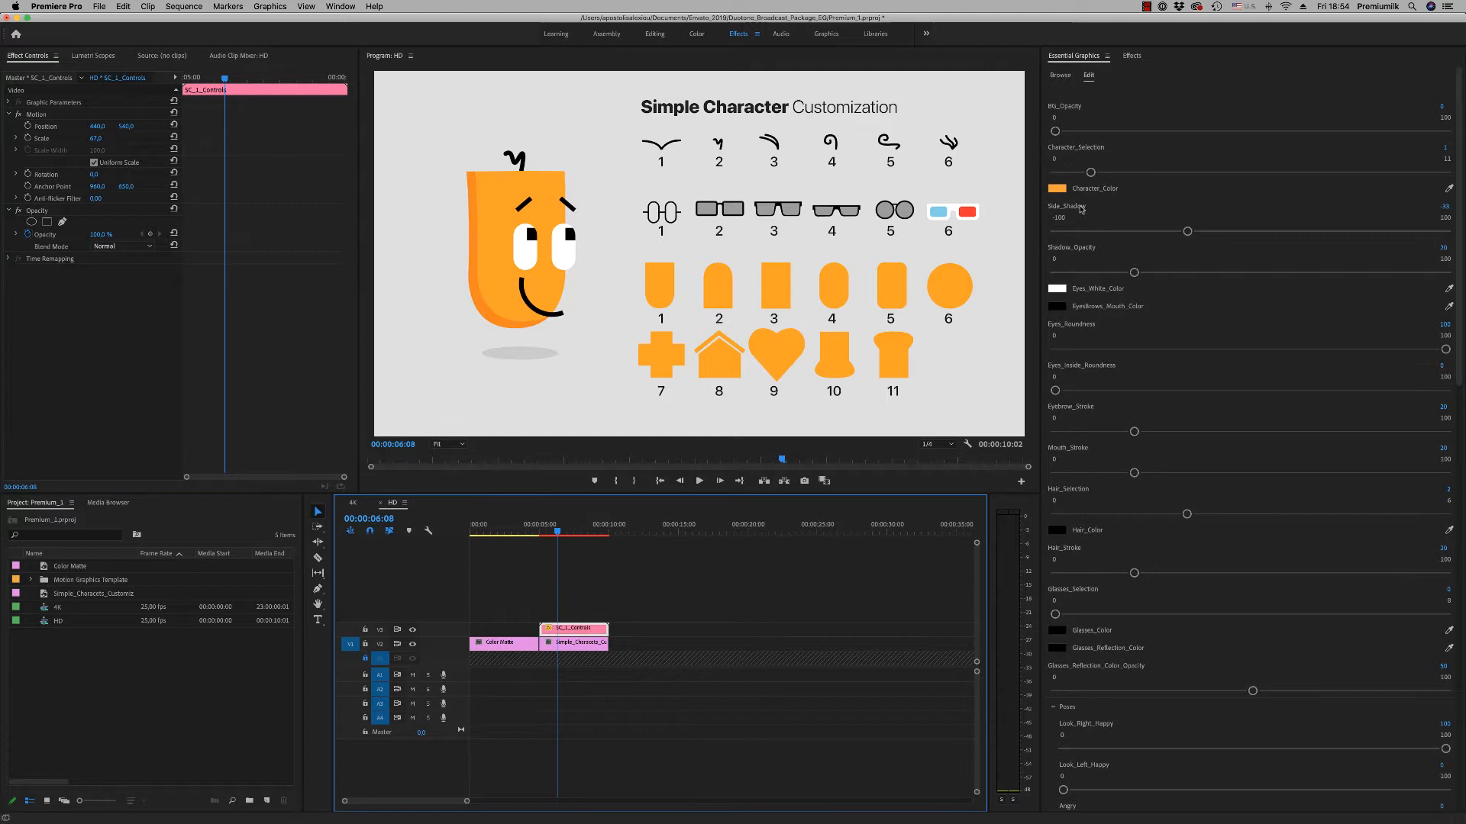
# Set Character_Color to purple, refining the shade once, via the colour picker.
pyautogui.click(1057, 188)
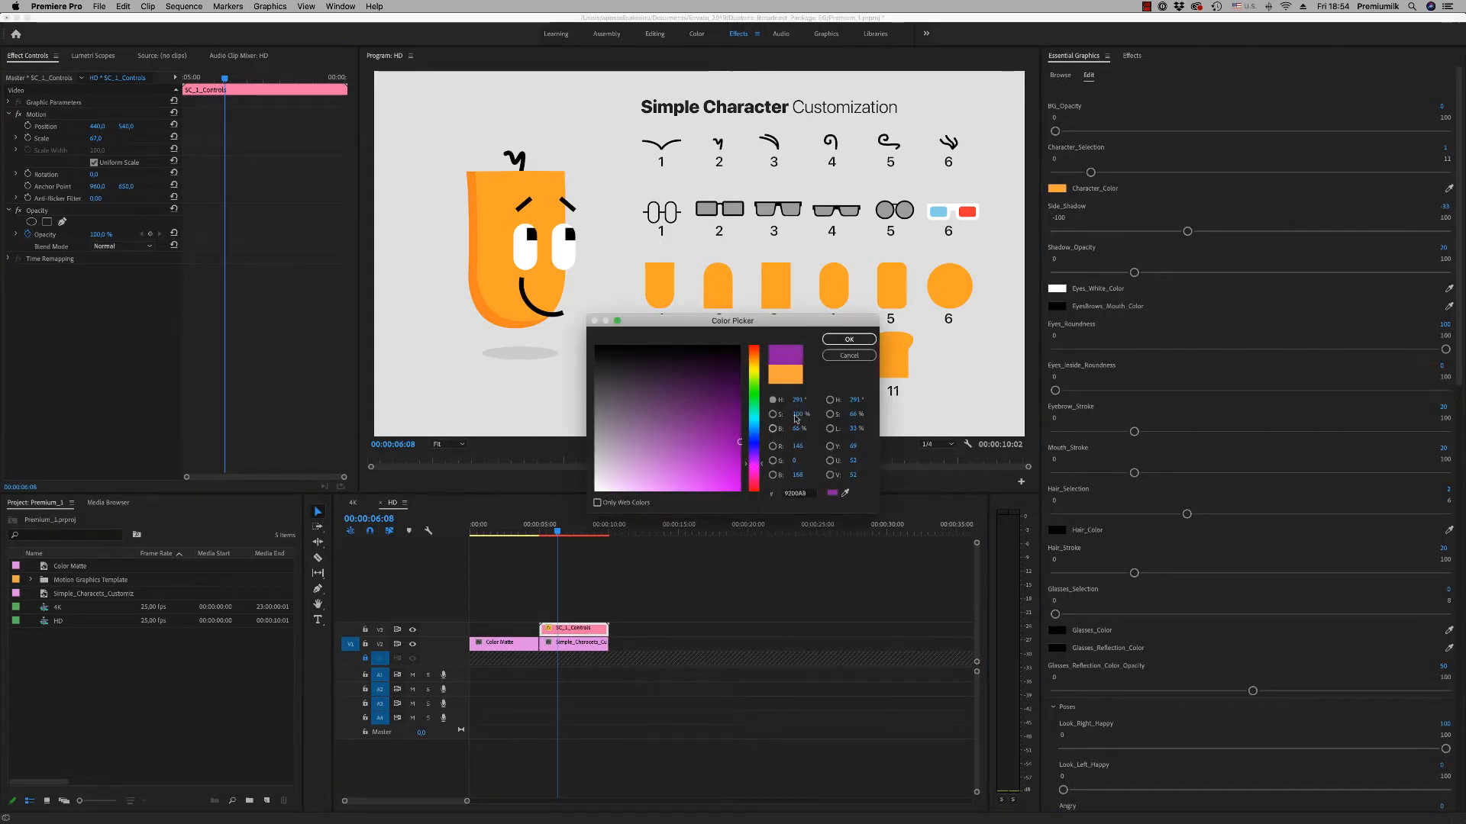
pyautogui.click(847, 338)
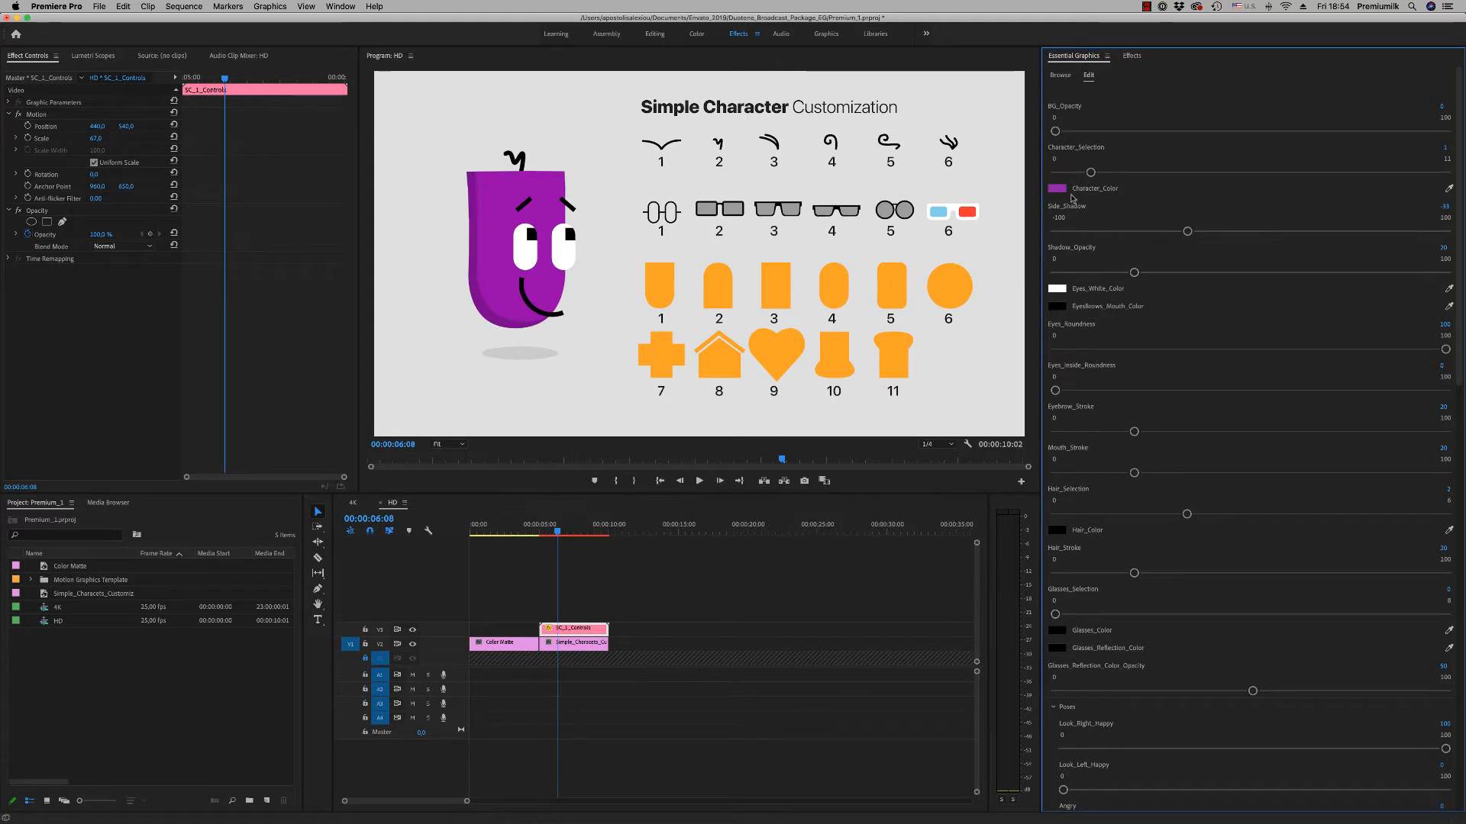
pyautogui.click(1057, 187)
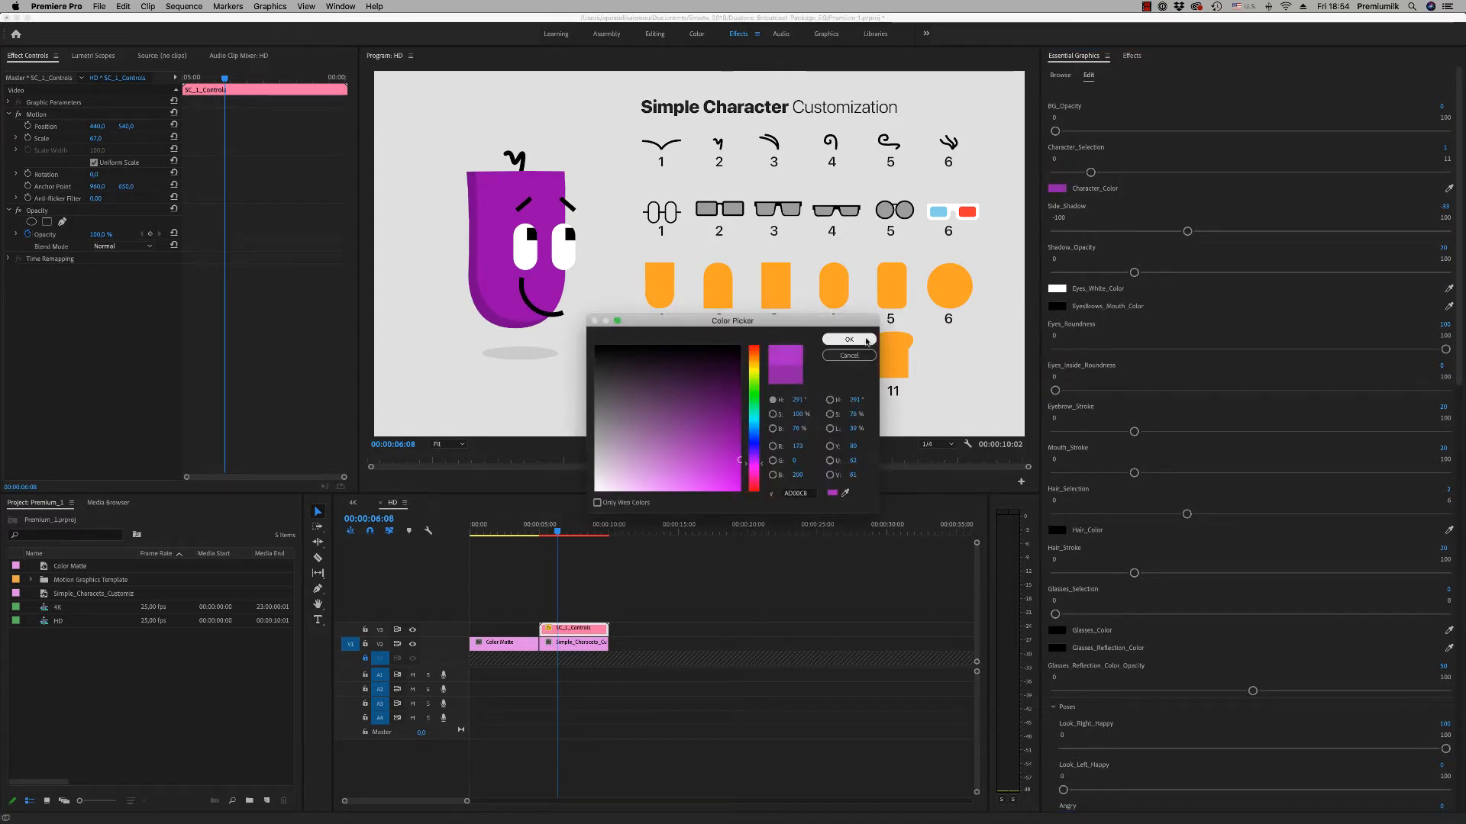
pyautogui.click(847, 339)
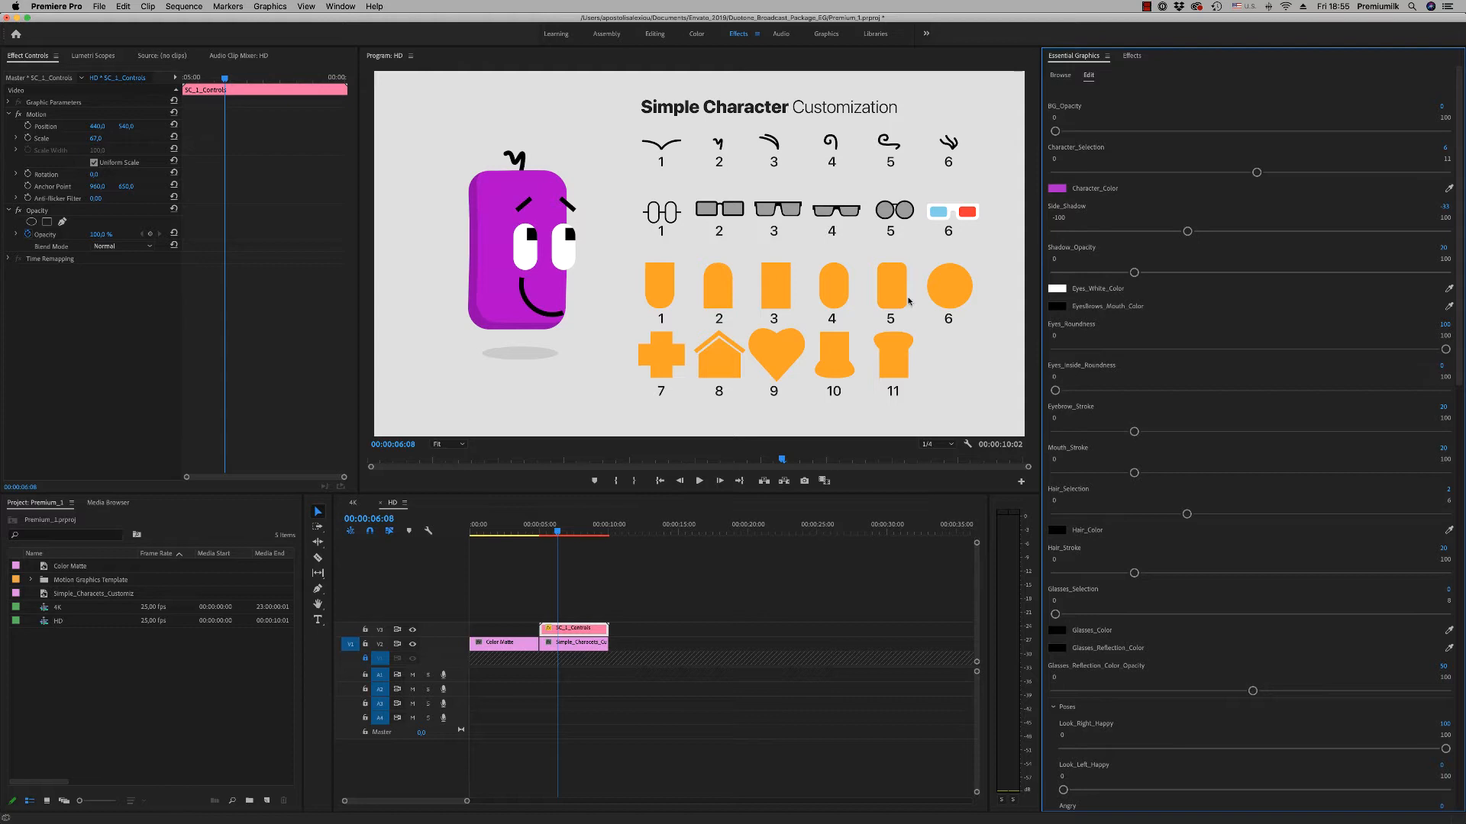
pyautogui.moveTo(941, 305)
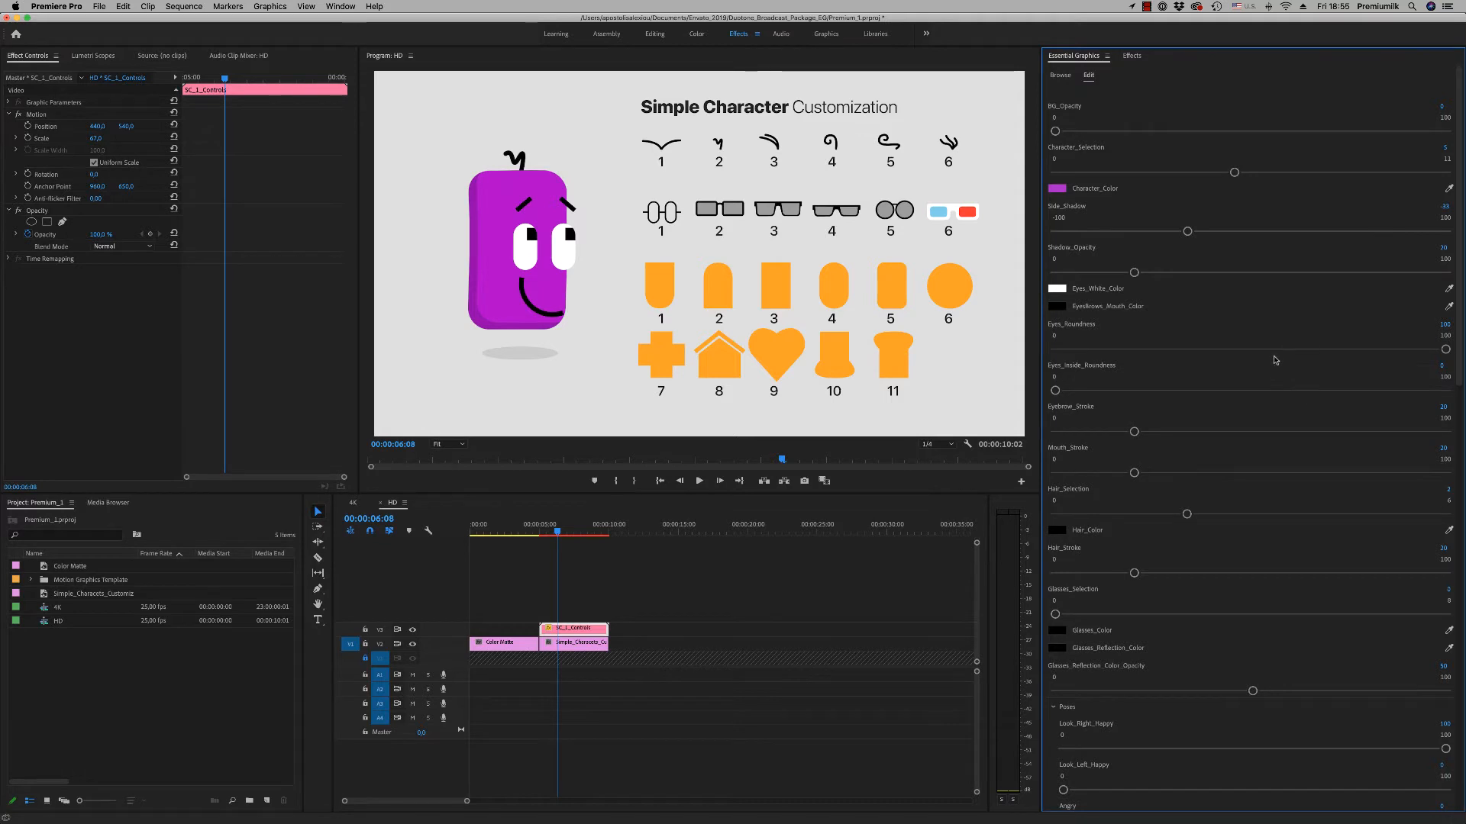
pyautogui.moveTo(1108, 379)
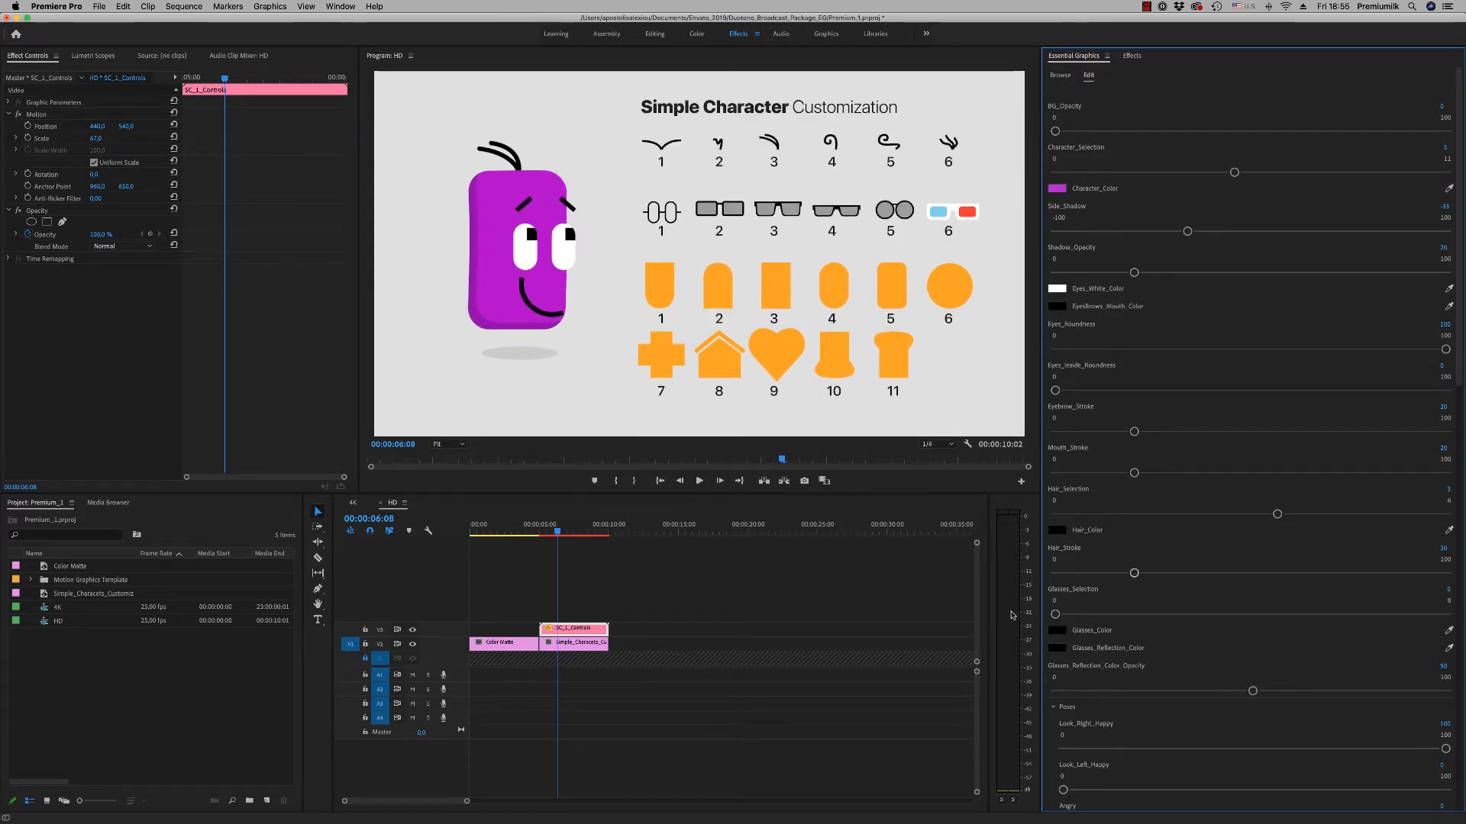
# Delete the reference JPG clip and scroll the character's controls down to Poses for Angry.
pyautogui.click(572, 642)
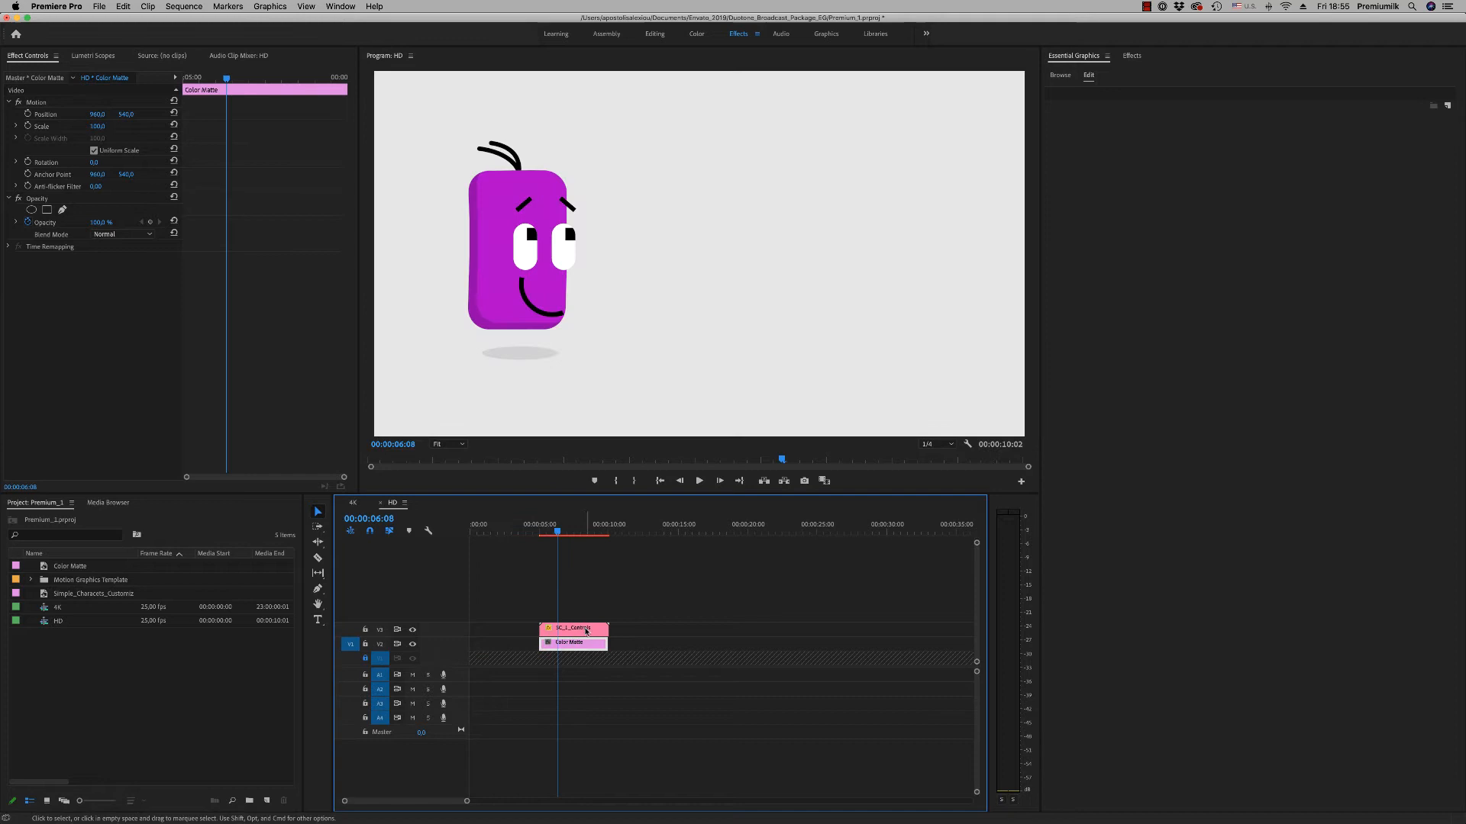
pyautogui.click(572, 628)
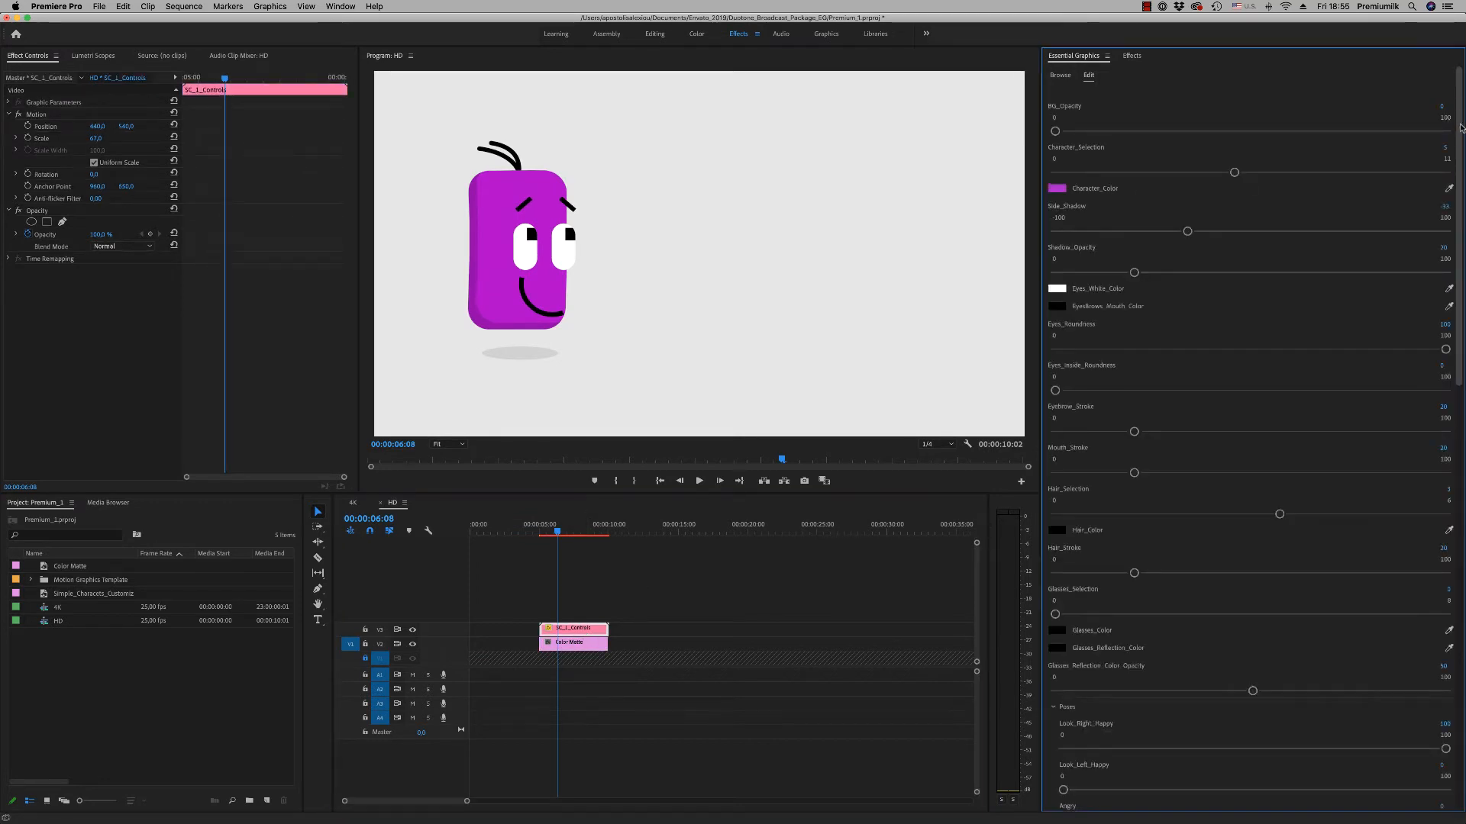
pyautogui.scroll(-3)
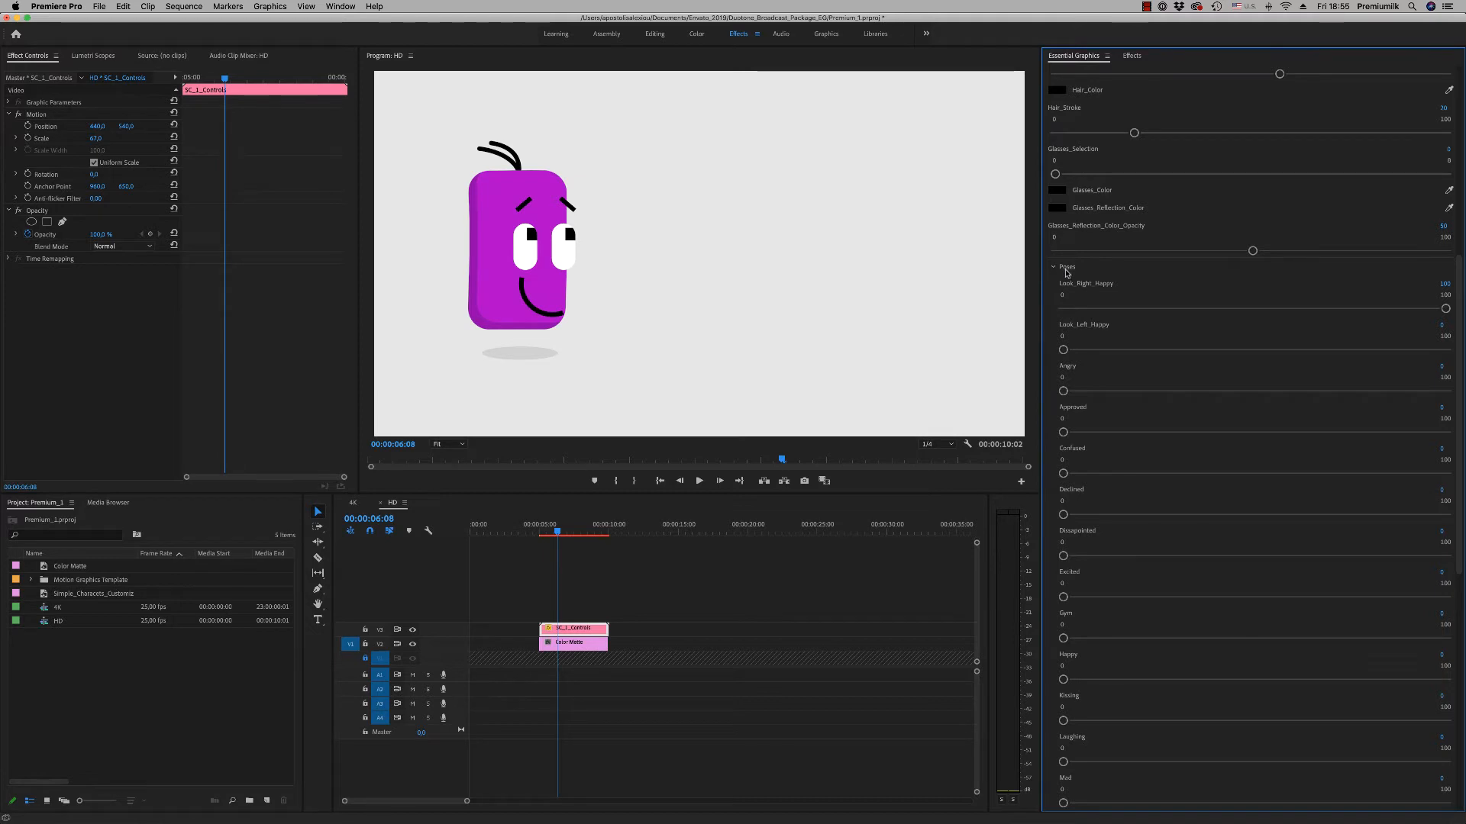
pyautogui.moveTo(1061, 294)
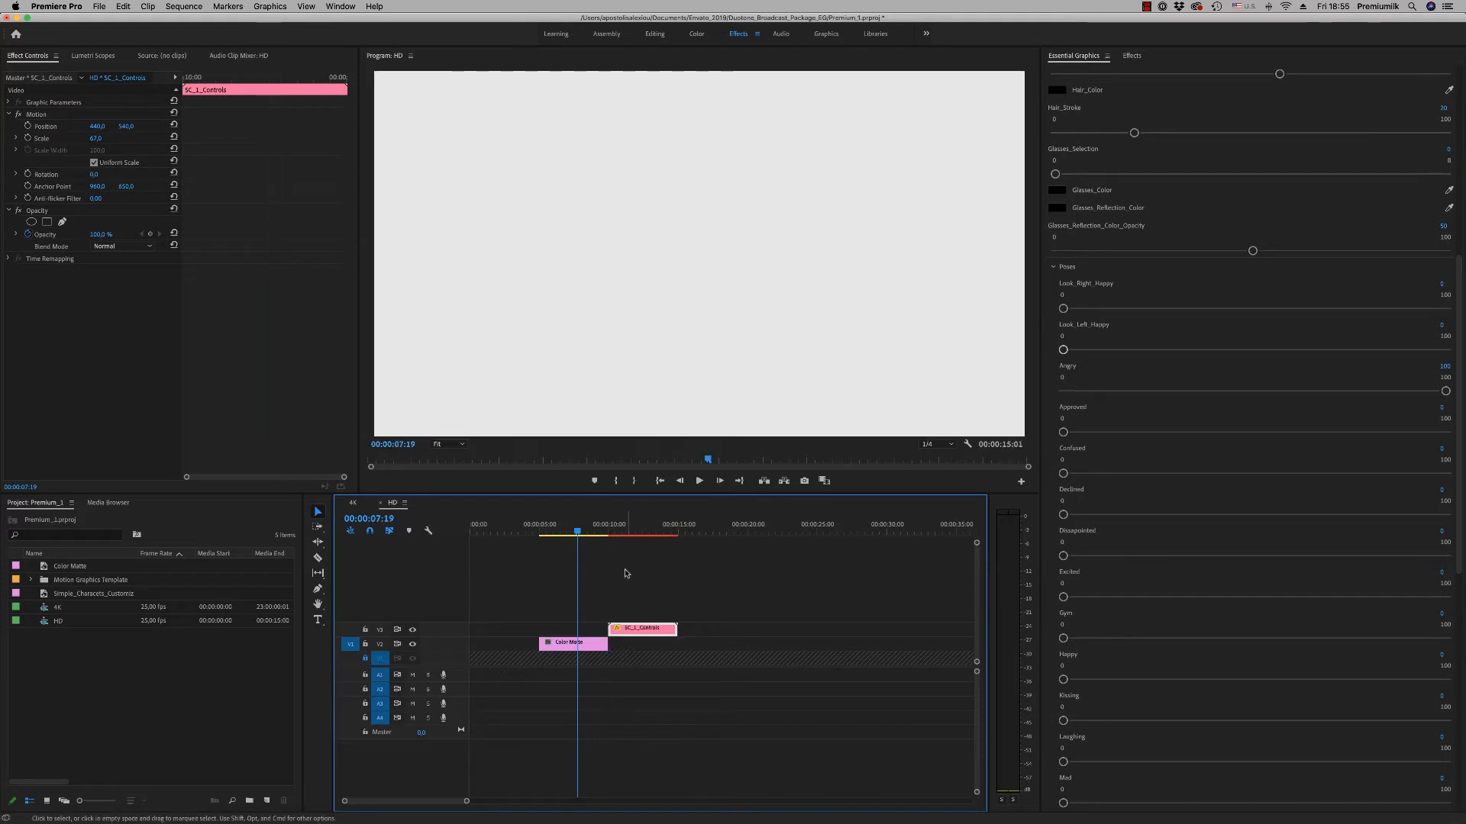
# Lock the Color Matte track and butt the second character clip against the first.
pyautogui.click(630, 532)
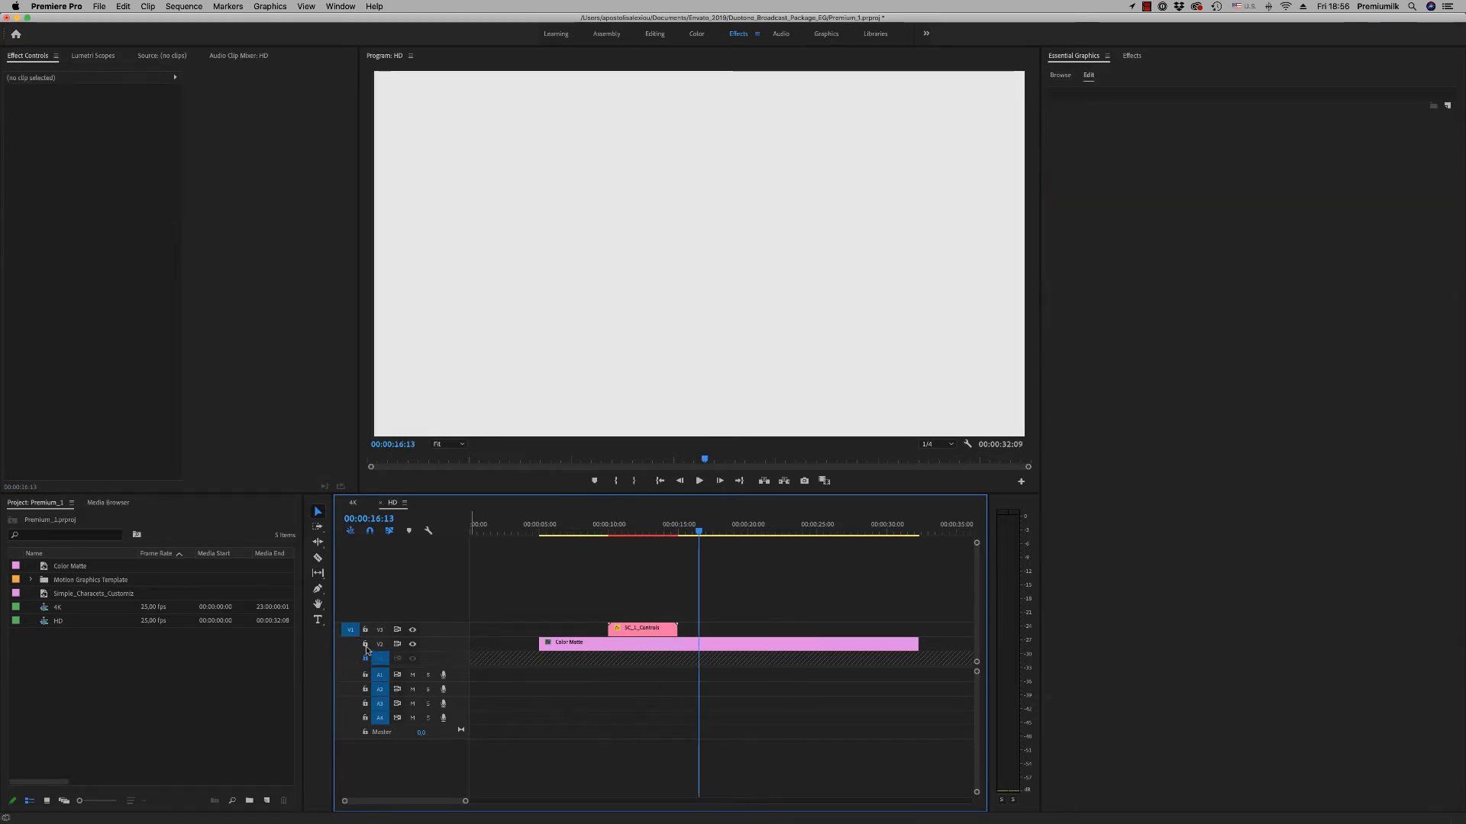
pyautogui.click(731, 628)
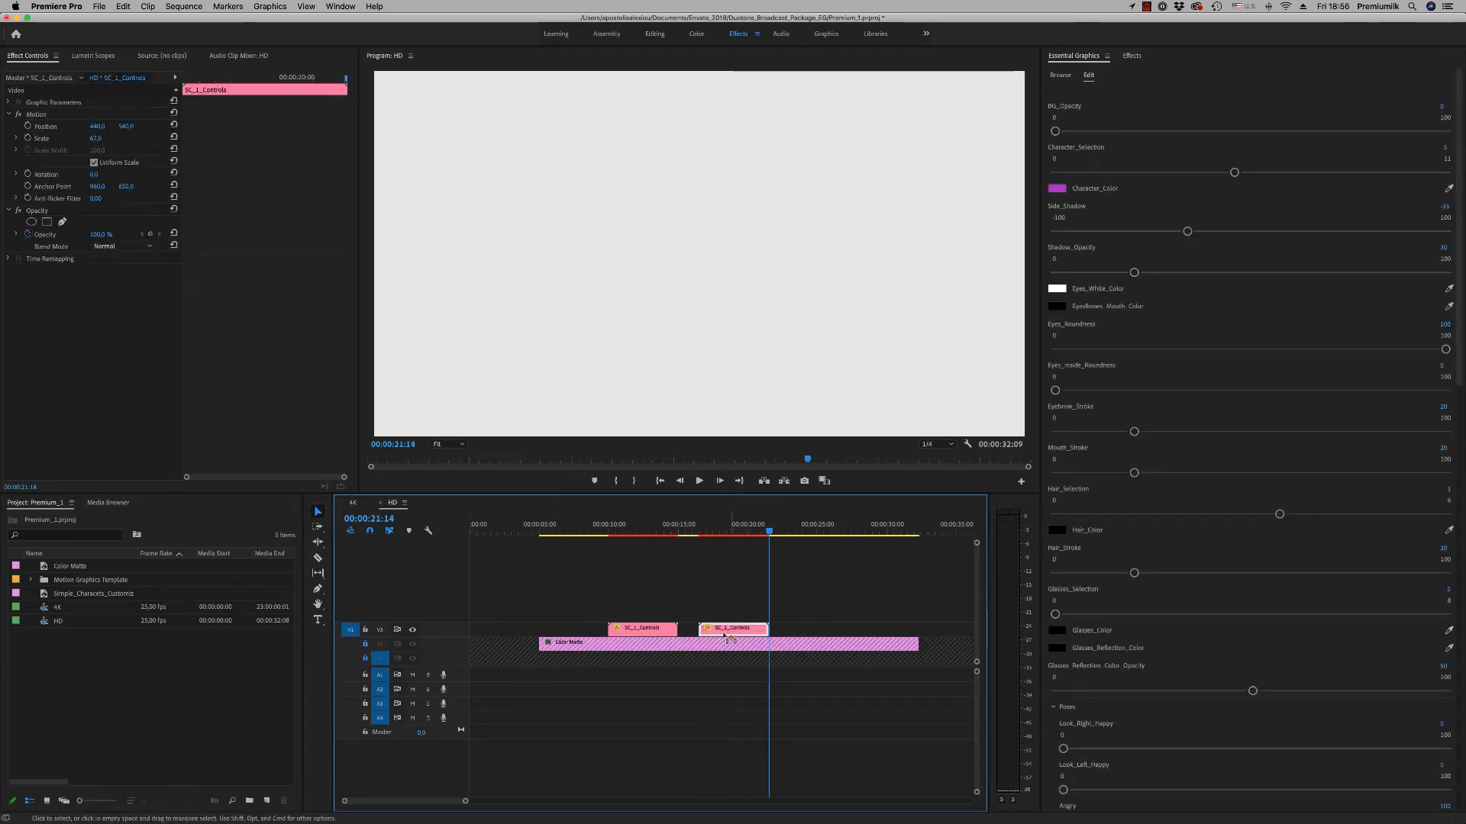
pyautogui.click(645, 524)
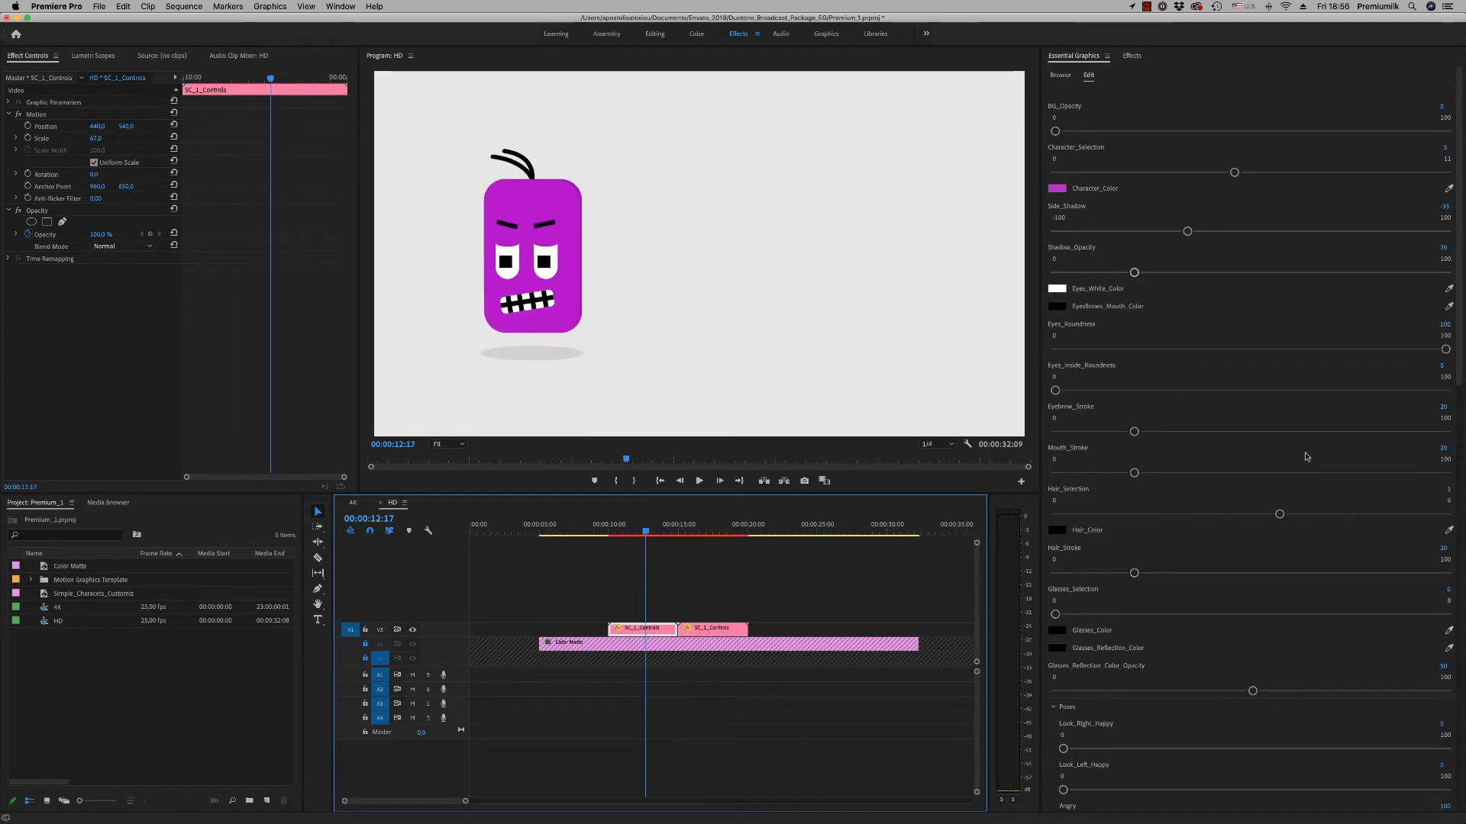
pyautogui.scroll(-3)
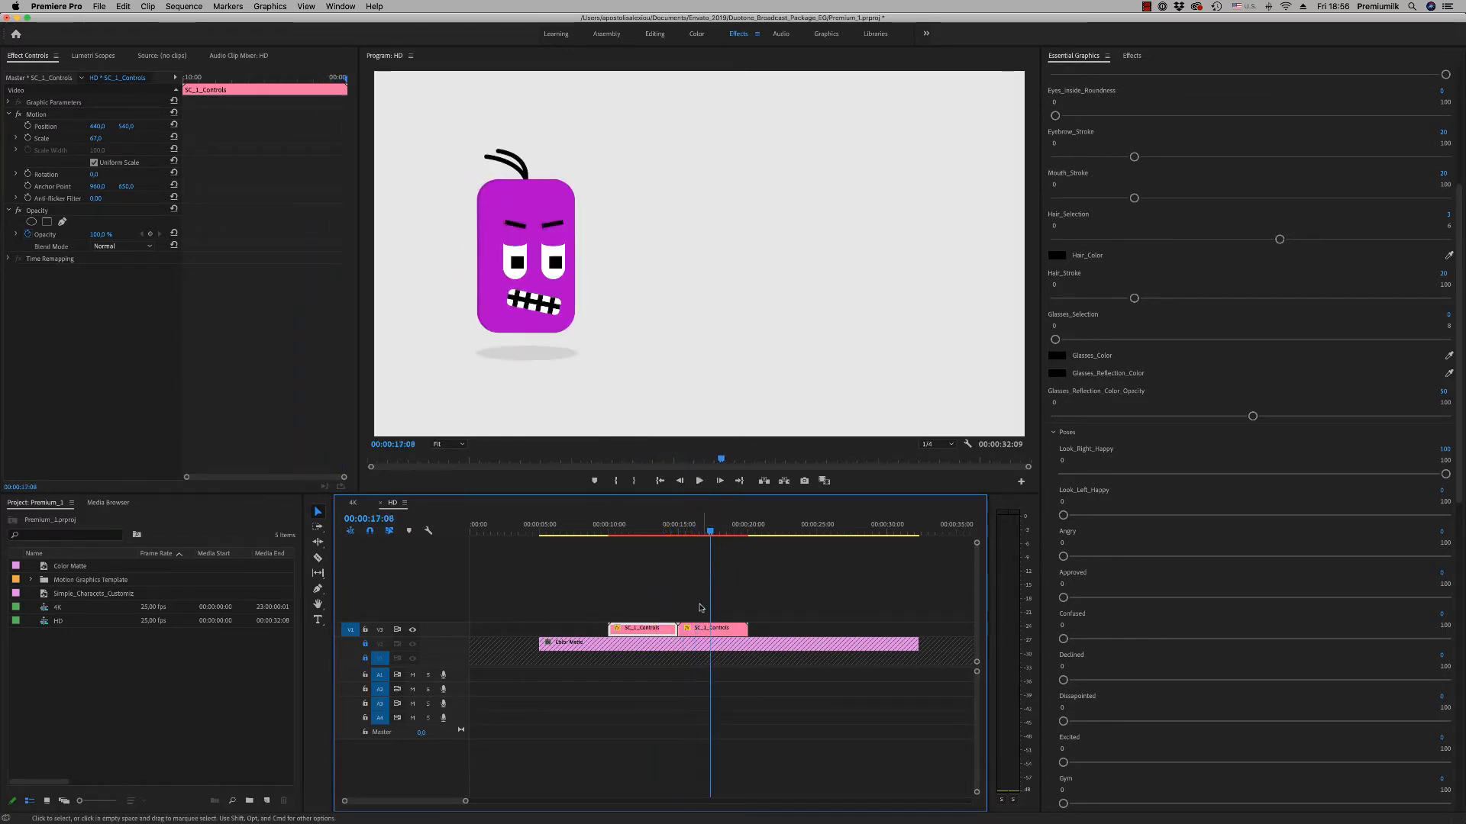
# Untarget the lowest video track and delete the light grey Color Matte, leaving black.
pyautogui.click(710, 628)
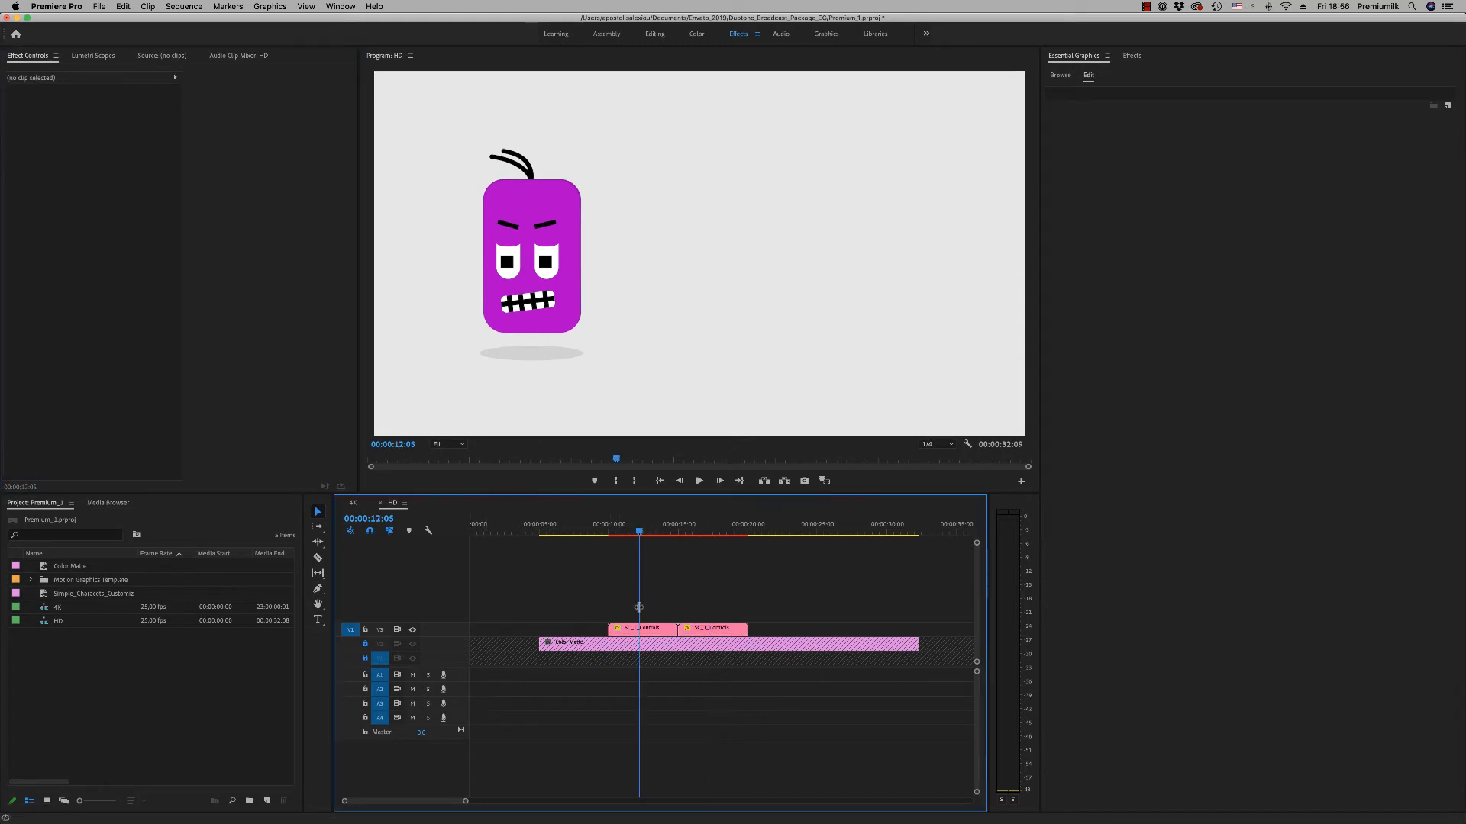
pyautogui.click(643, 628)
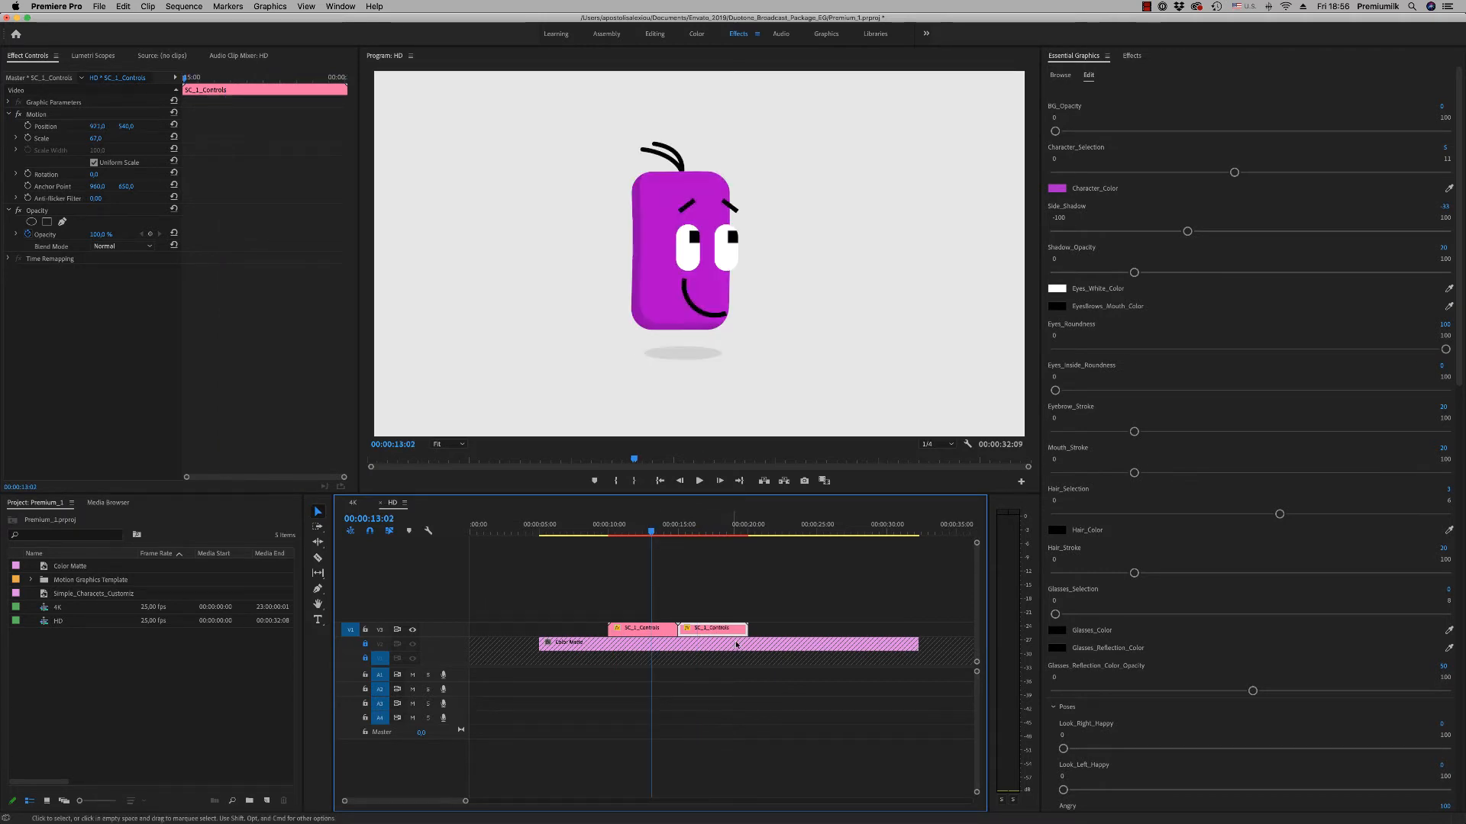
pyautogui.moveTo(380, 658)
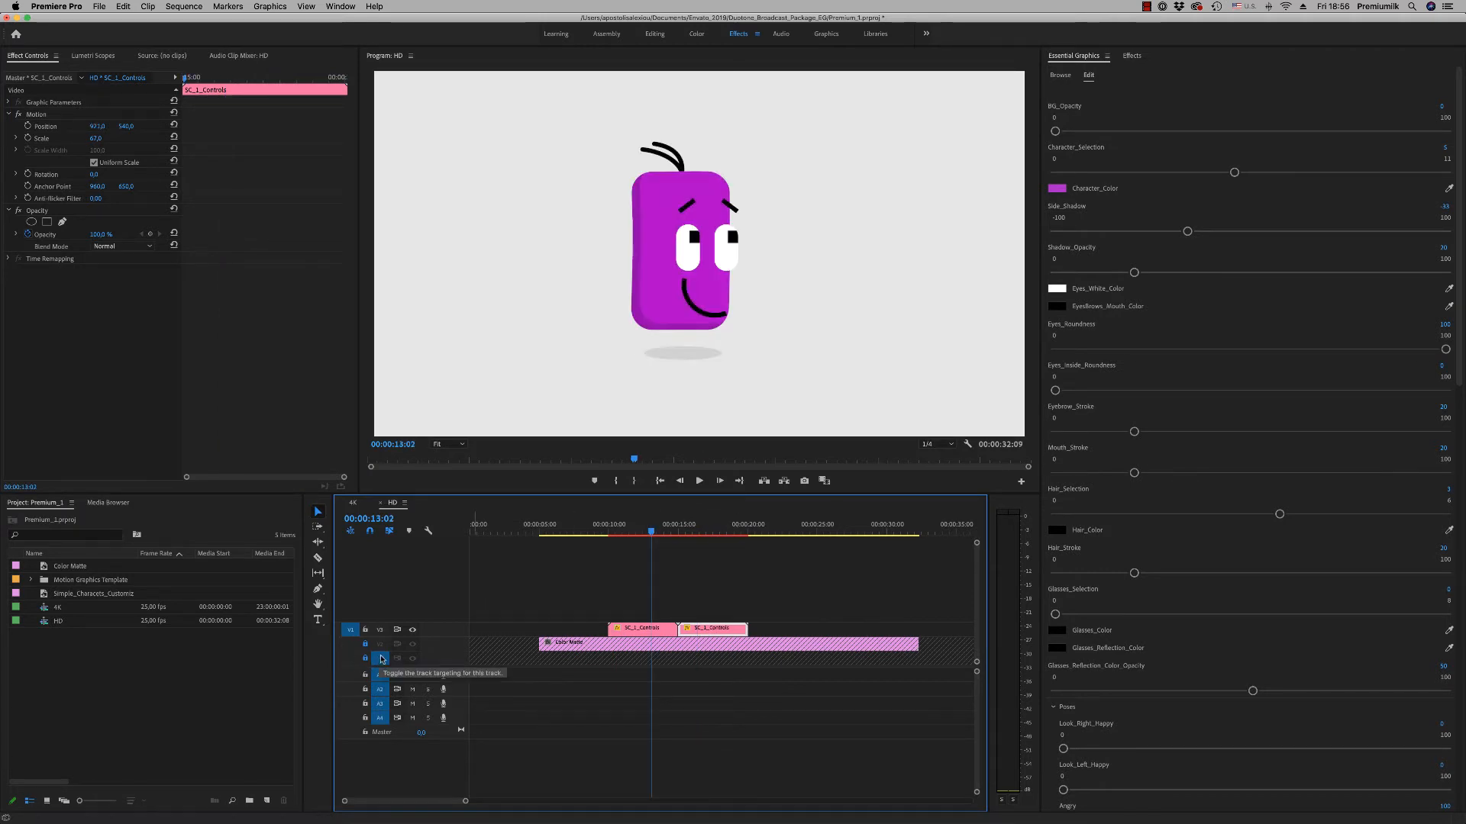
pyautogui.click(379, 658)
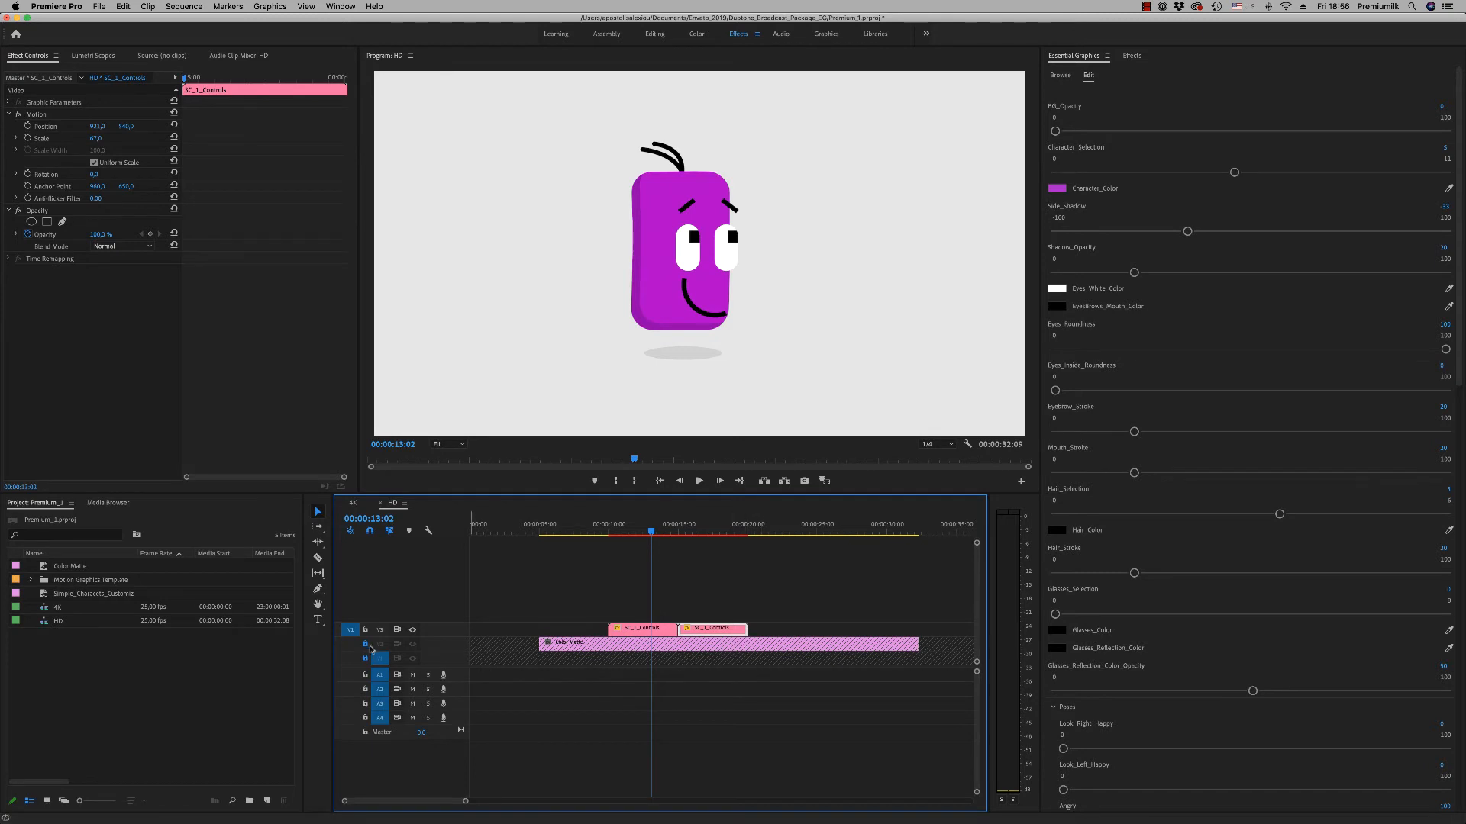
pyautogui.click(655, 643)
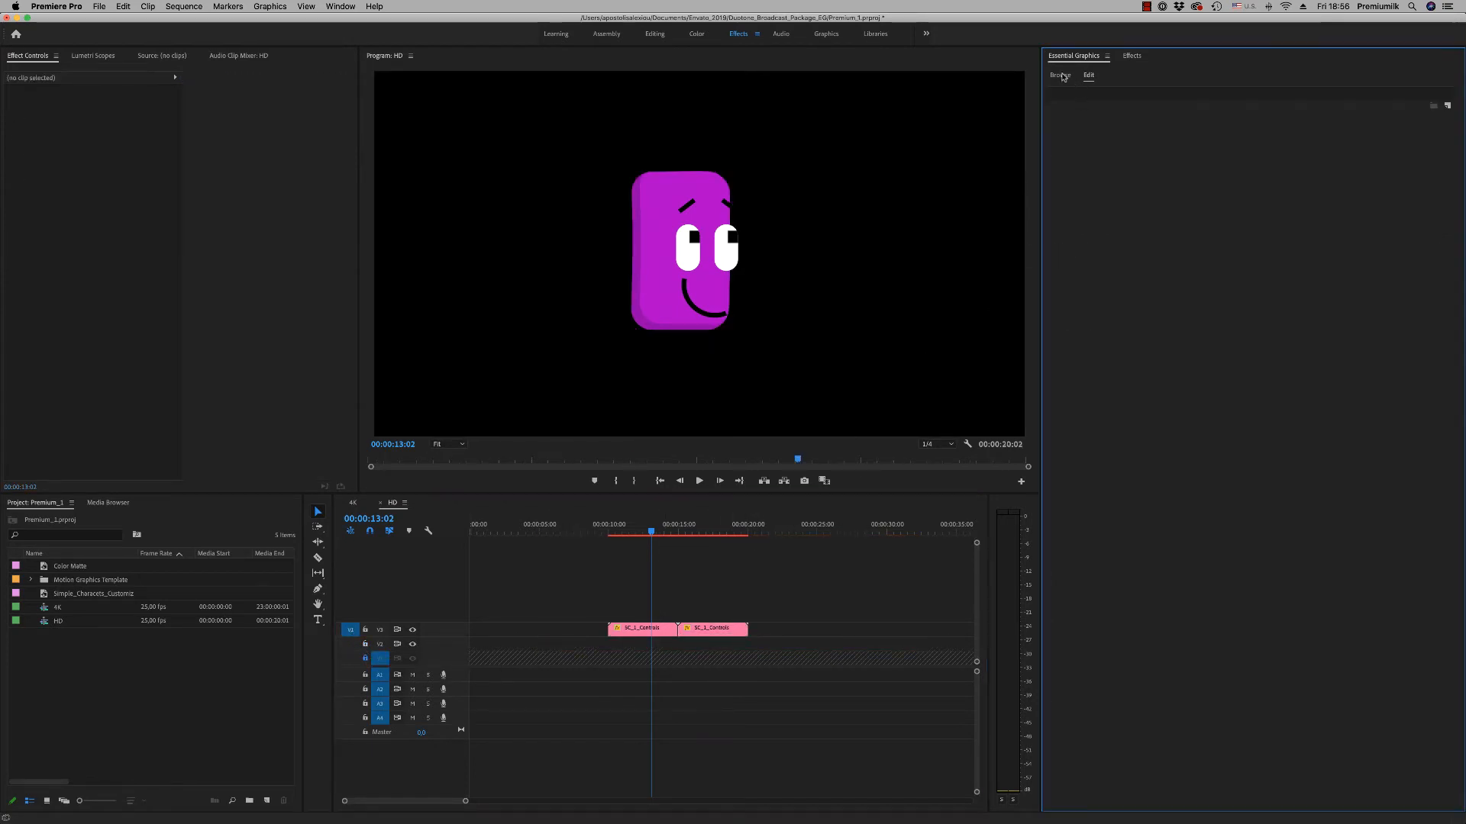
# Browse the templates and lay Background_04 teal triangles on V1 under the character.
pyautogui.click(1059, 75)
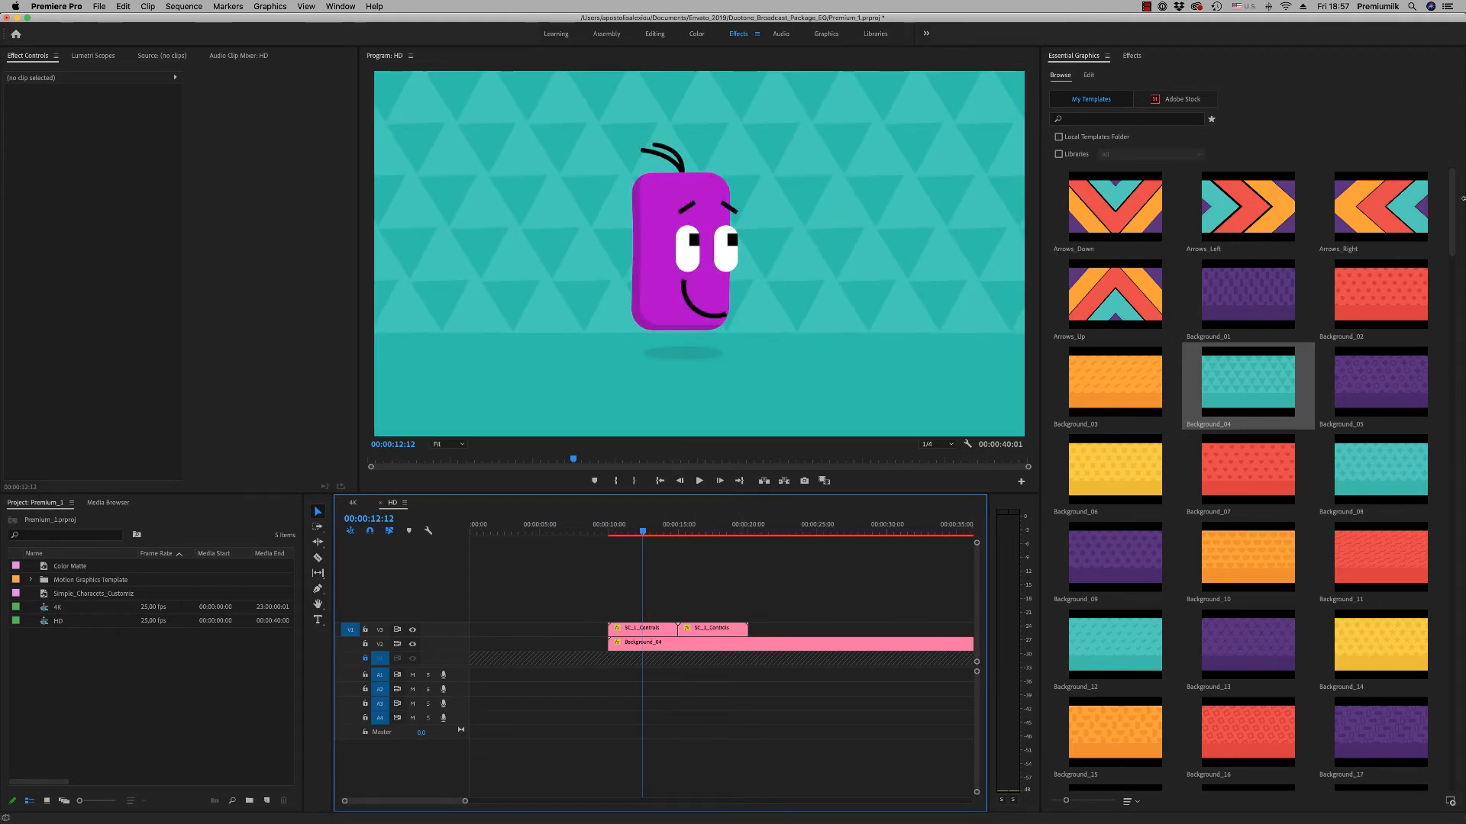
pyautogui.scroll(-3)
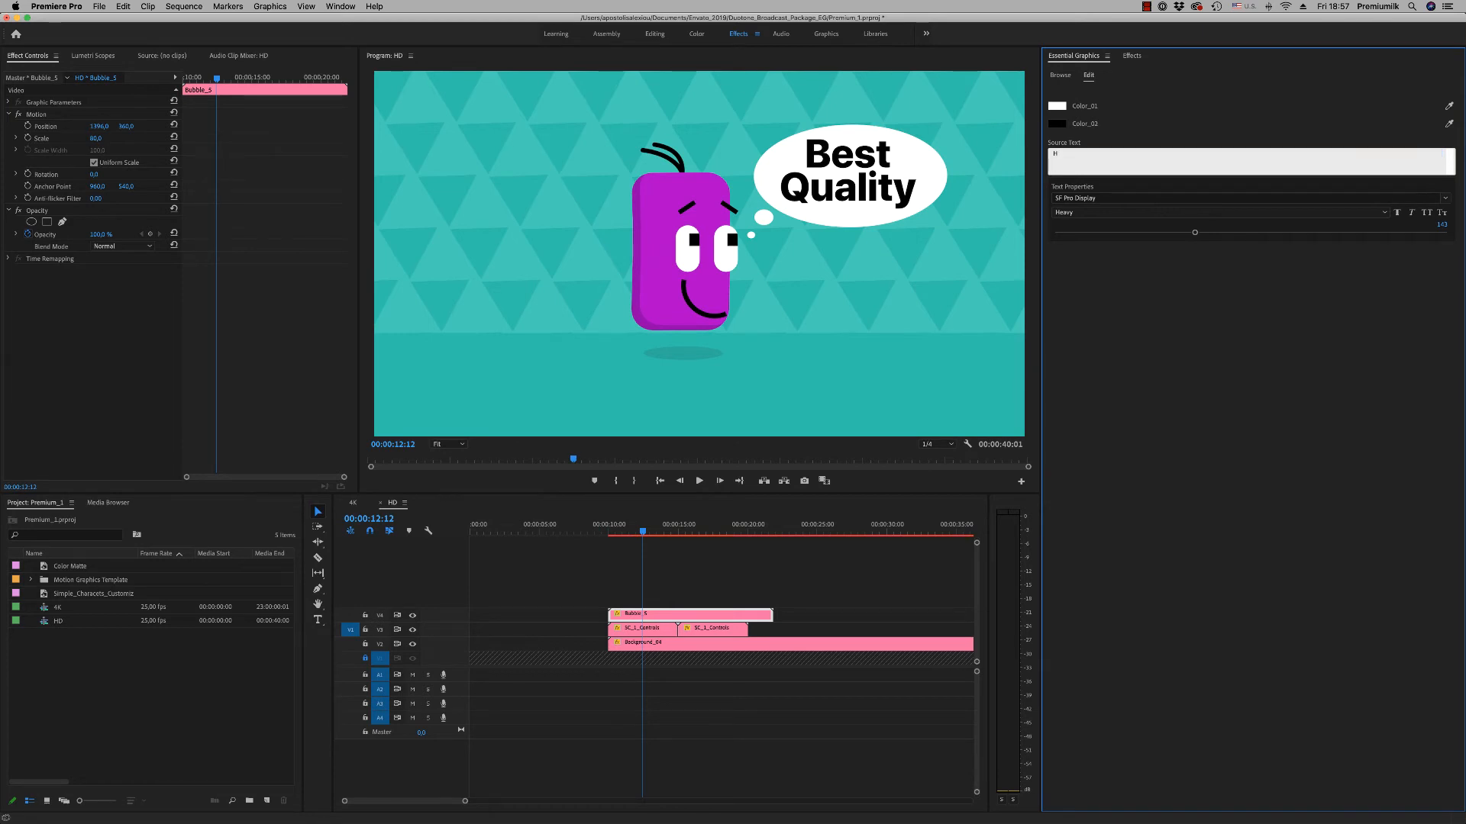
# Change the bubble text to 'Hi Guys!', keep its colour white, and return to Browse.
pyautogui.write('i')
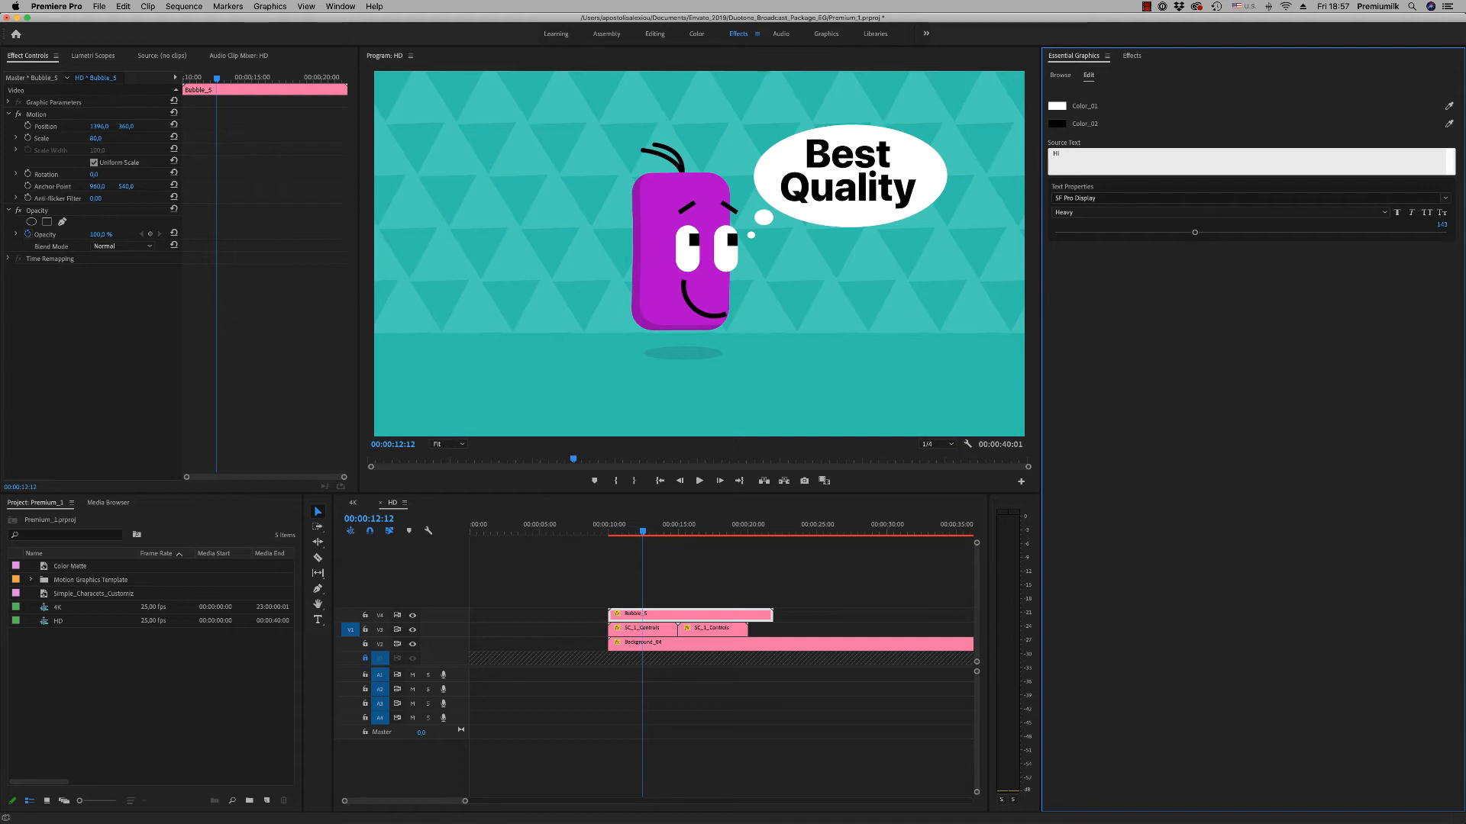
pyautogui.write('Guys!')
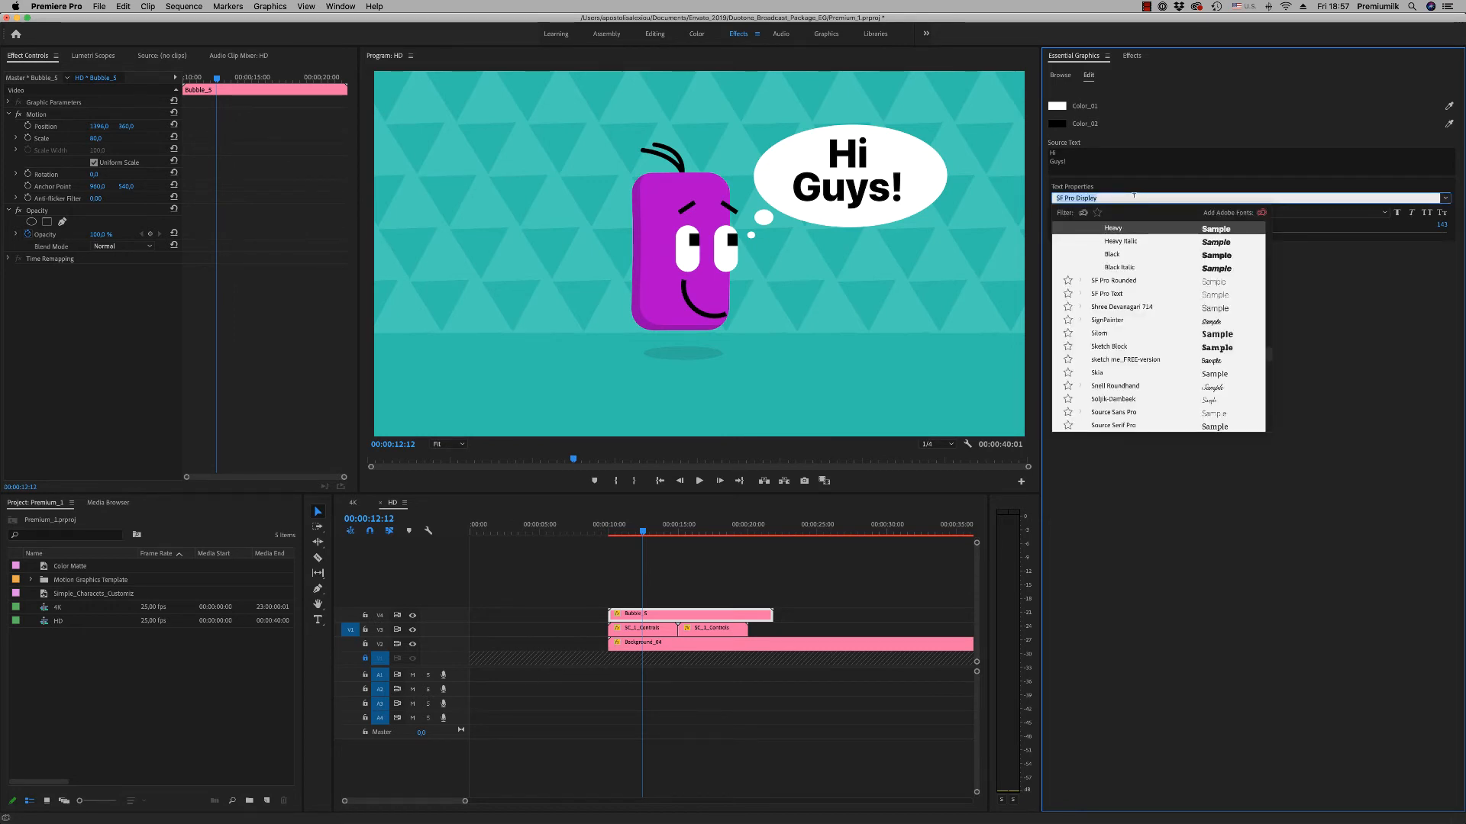
pyautogui.click(1056, 105)
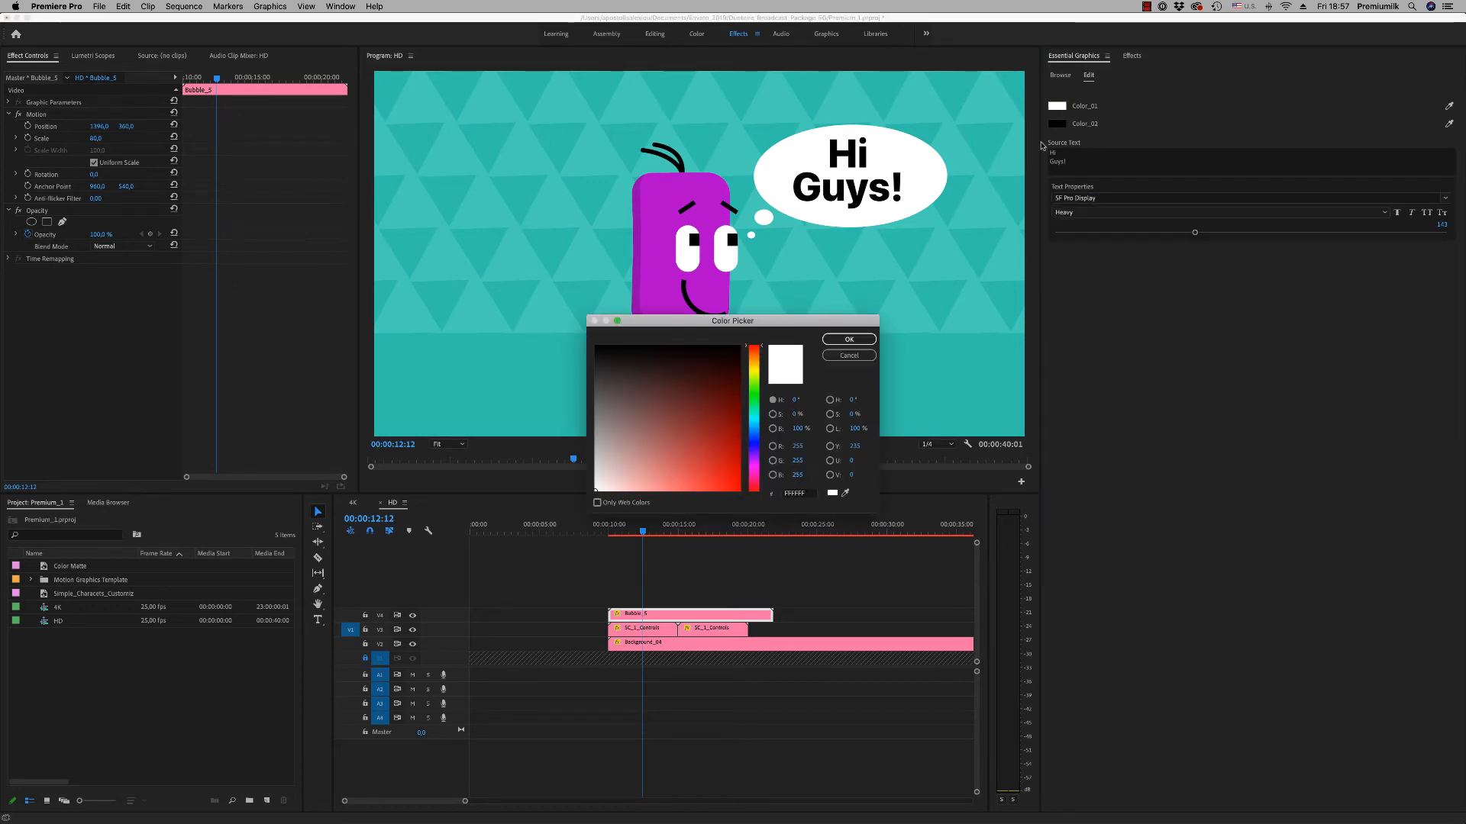
pyautogui.click(847, 355)
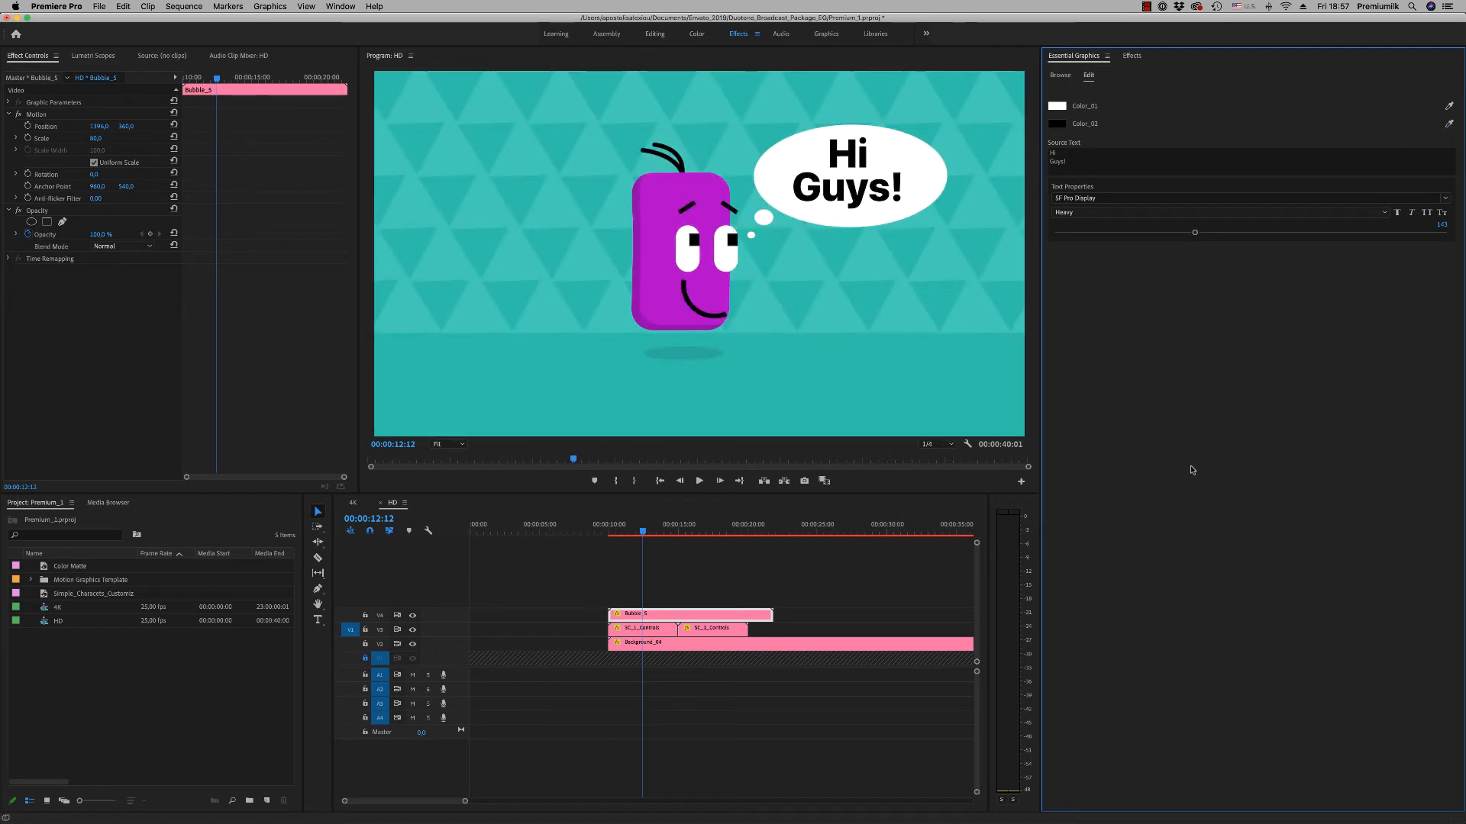
pyautogui.click(1058, 75)
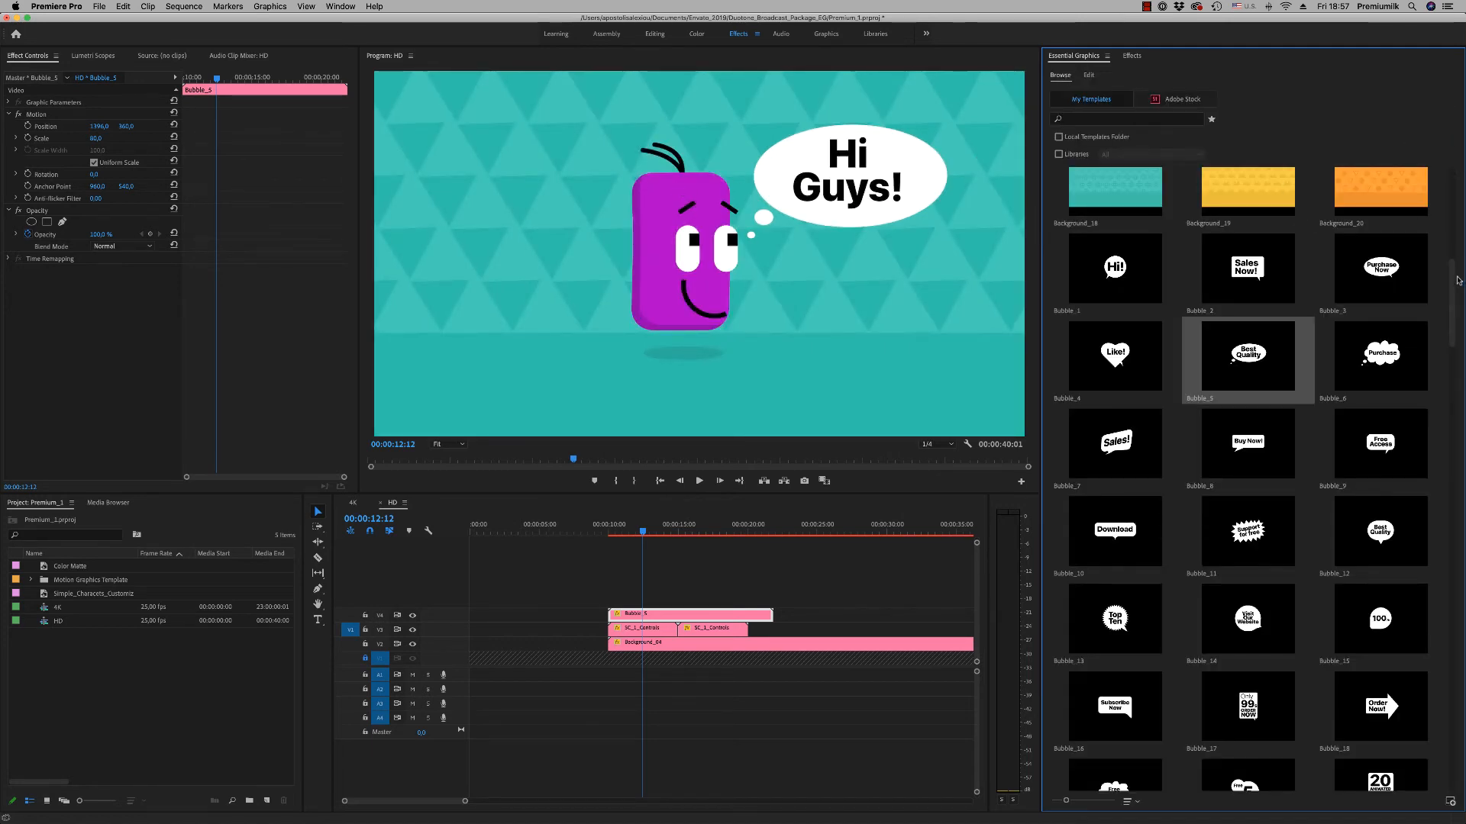
# Drop Slide_Rotate_Bottom_Left on V5 where the character clips meet, then select the second clip.
pyautogui.scroll(-3)
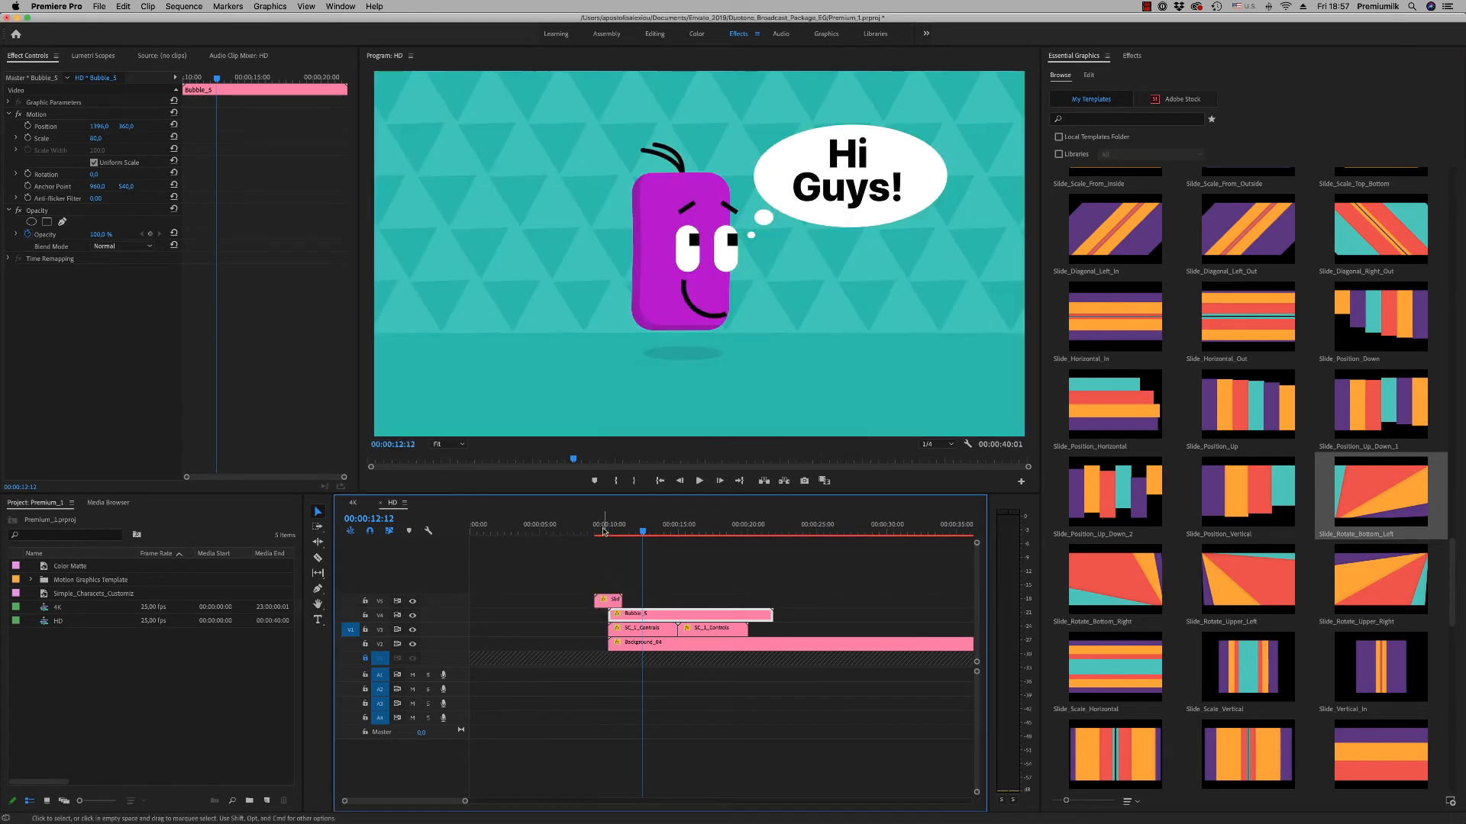
pyautogui.click(604, 534)
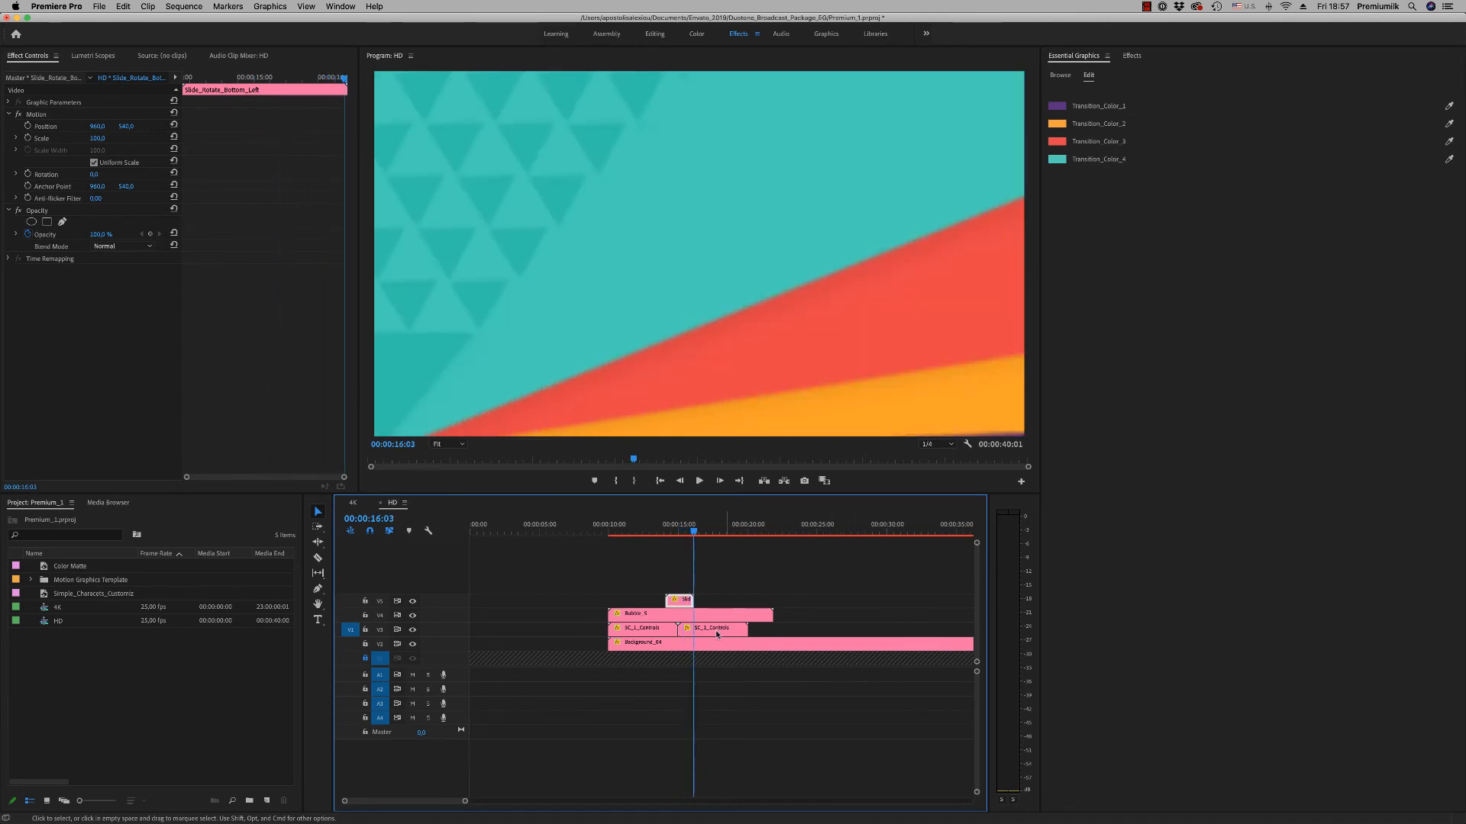
pyautogui.click(710, 627)
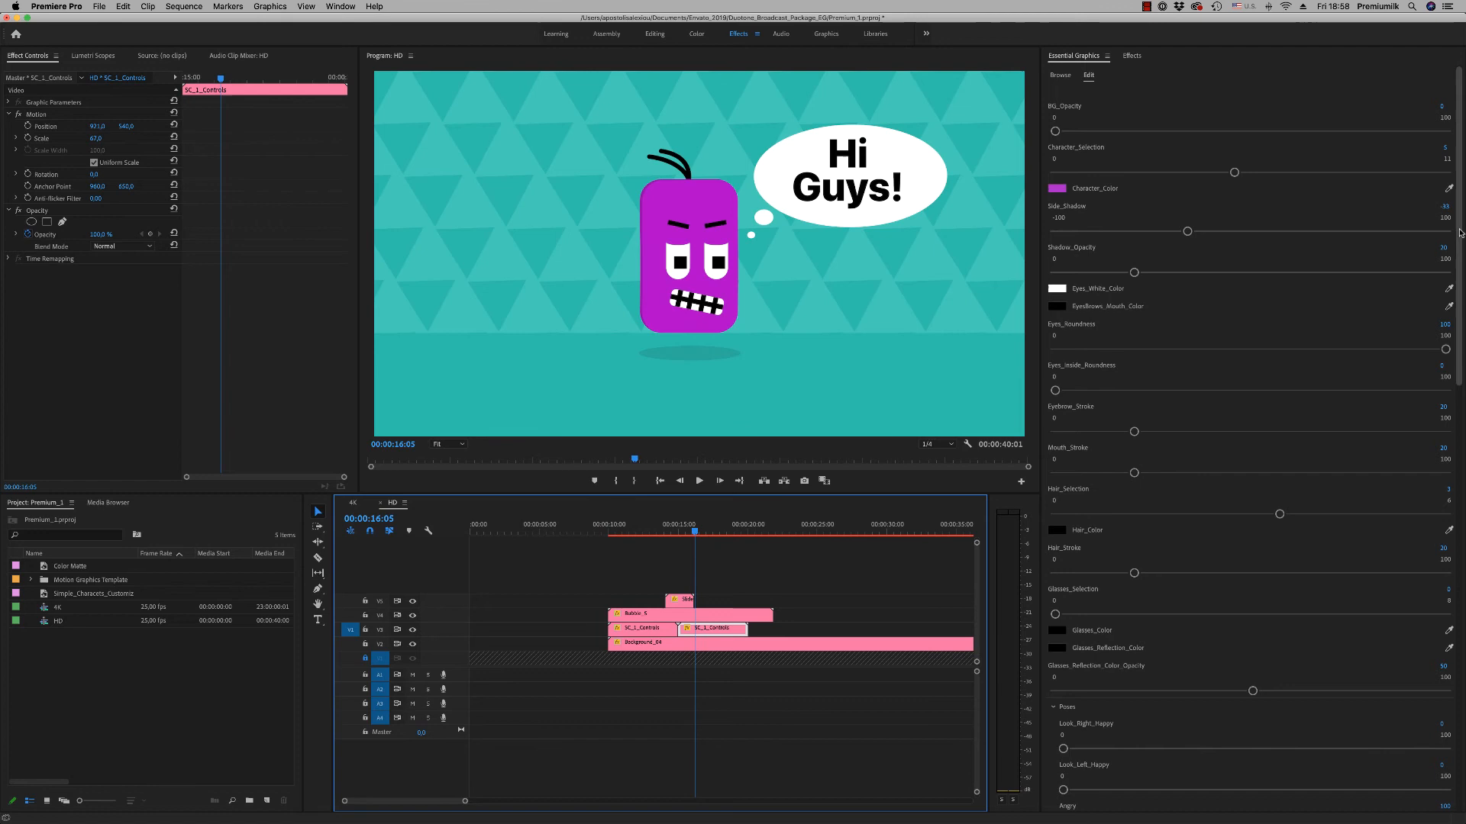
# Set the Searching pose to 100 and scrub the playhead to preview the magnifying-glass pose.
pyautogui.scroll(-3)
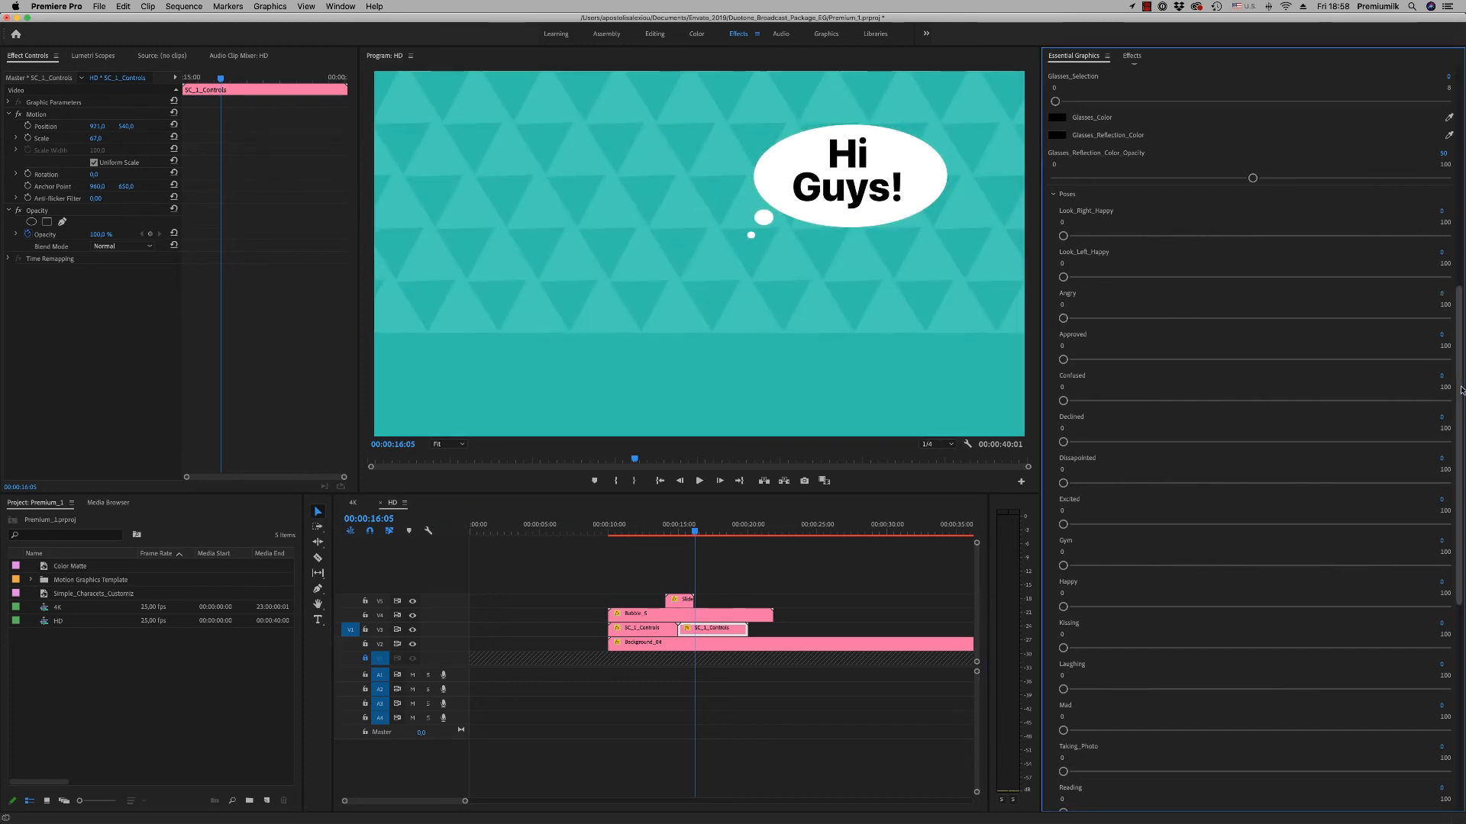
pyautogui.scroll(-3)
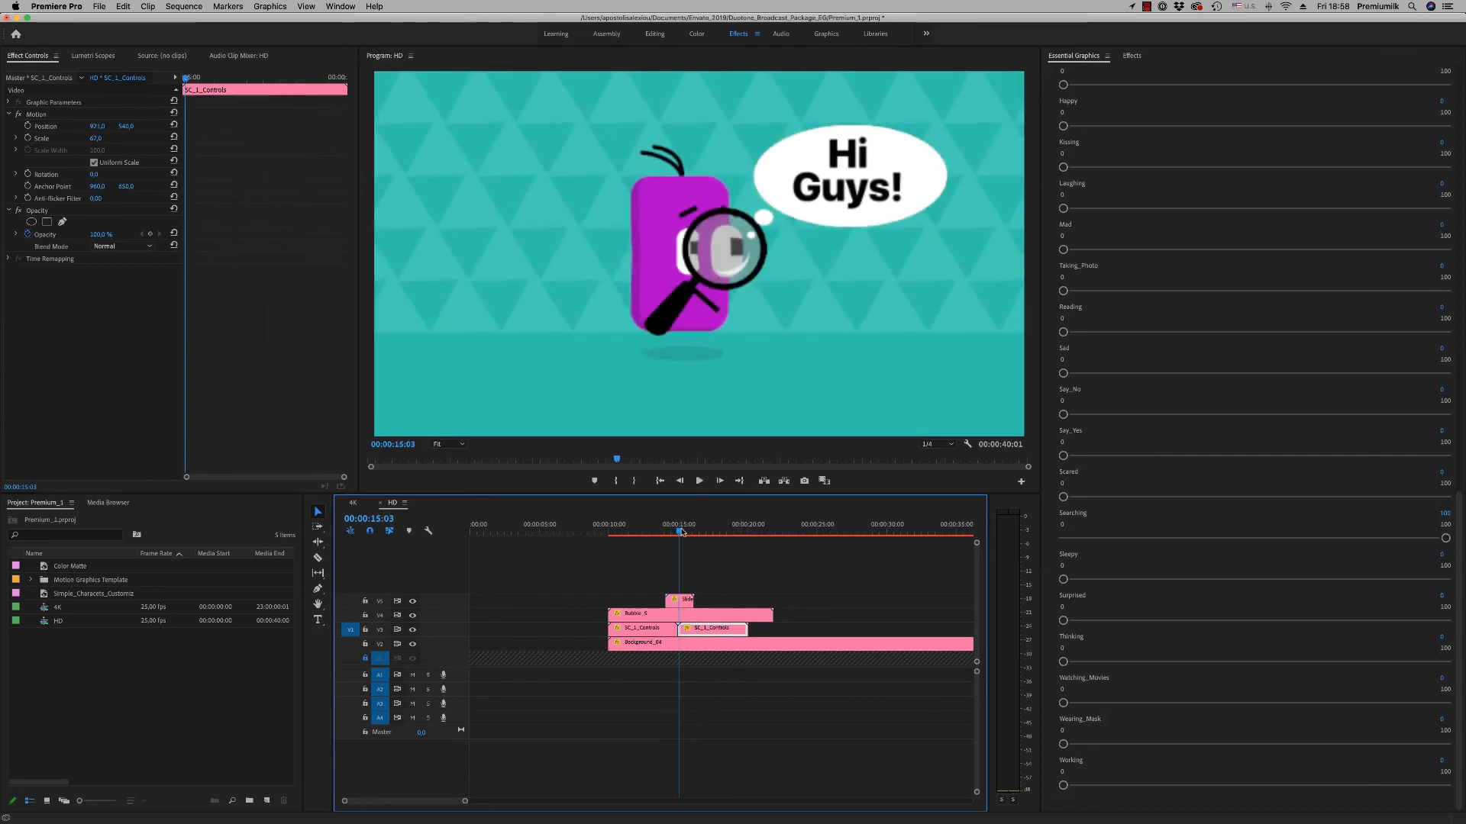
pyautogui.click(742, 531)
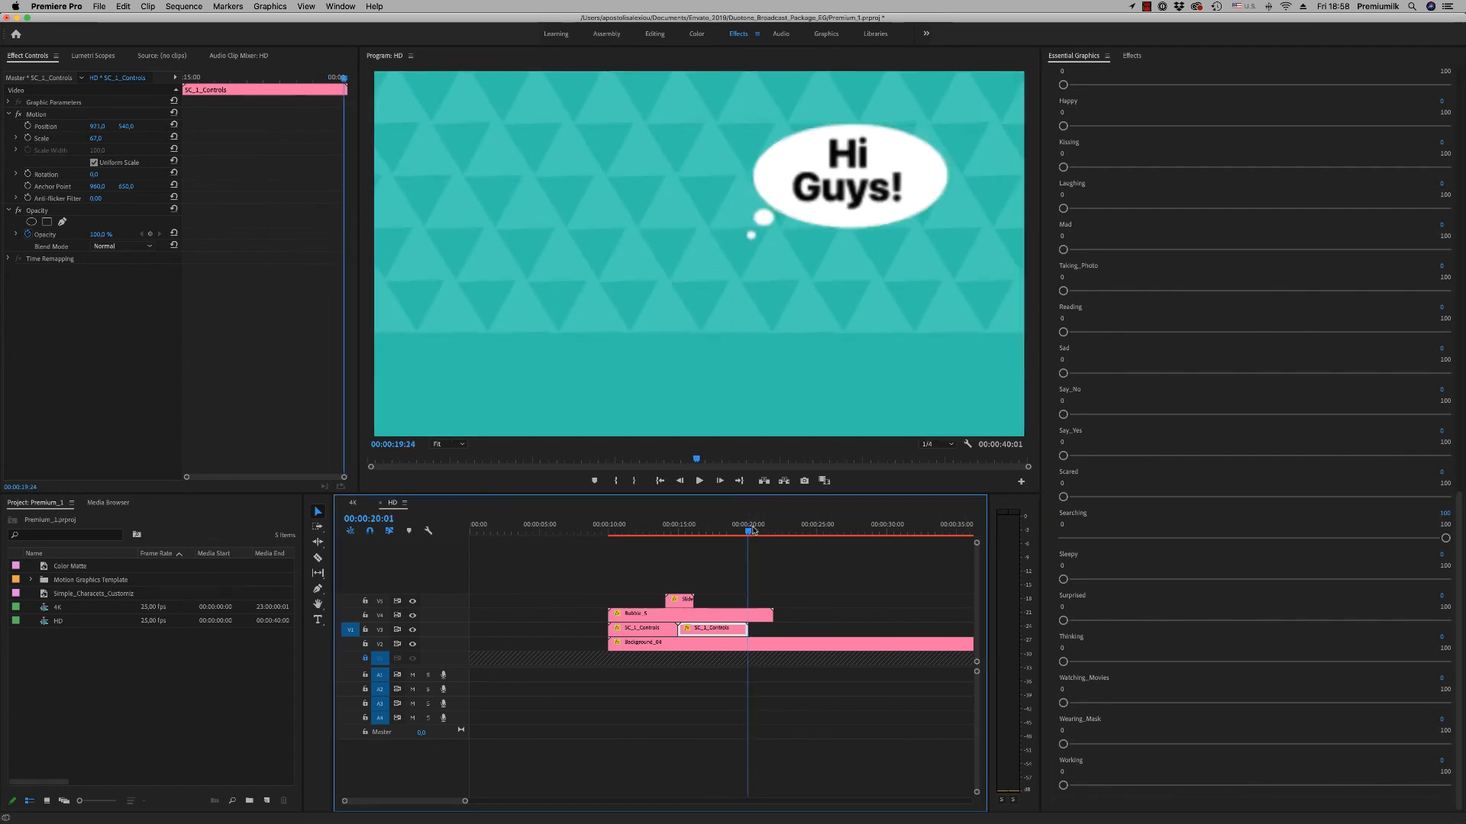
pyautogui.click(718, 531)
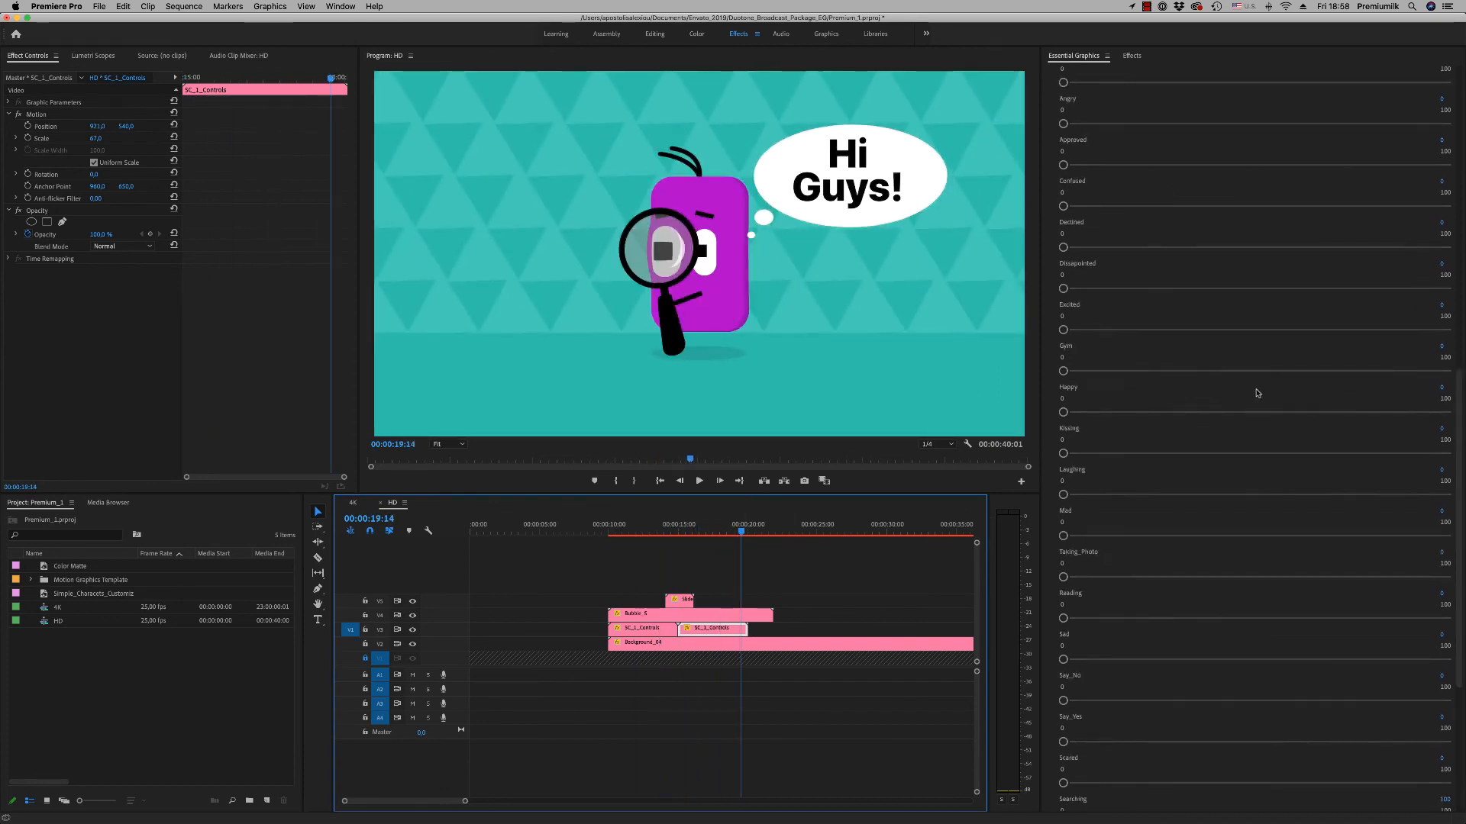
# Set the sequence frame size to 1080 × 1920 and confirm deleting the previews.
pyautogui.click(185, 6)
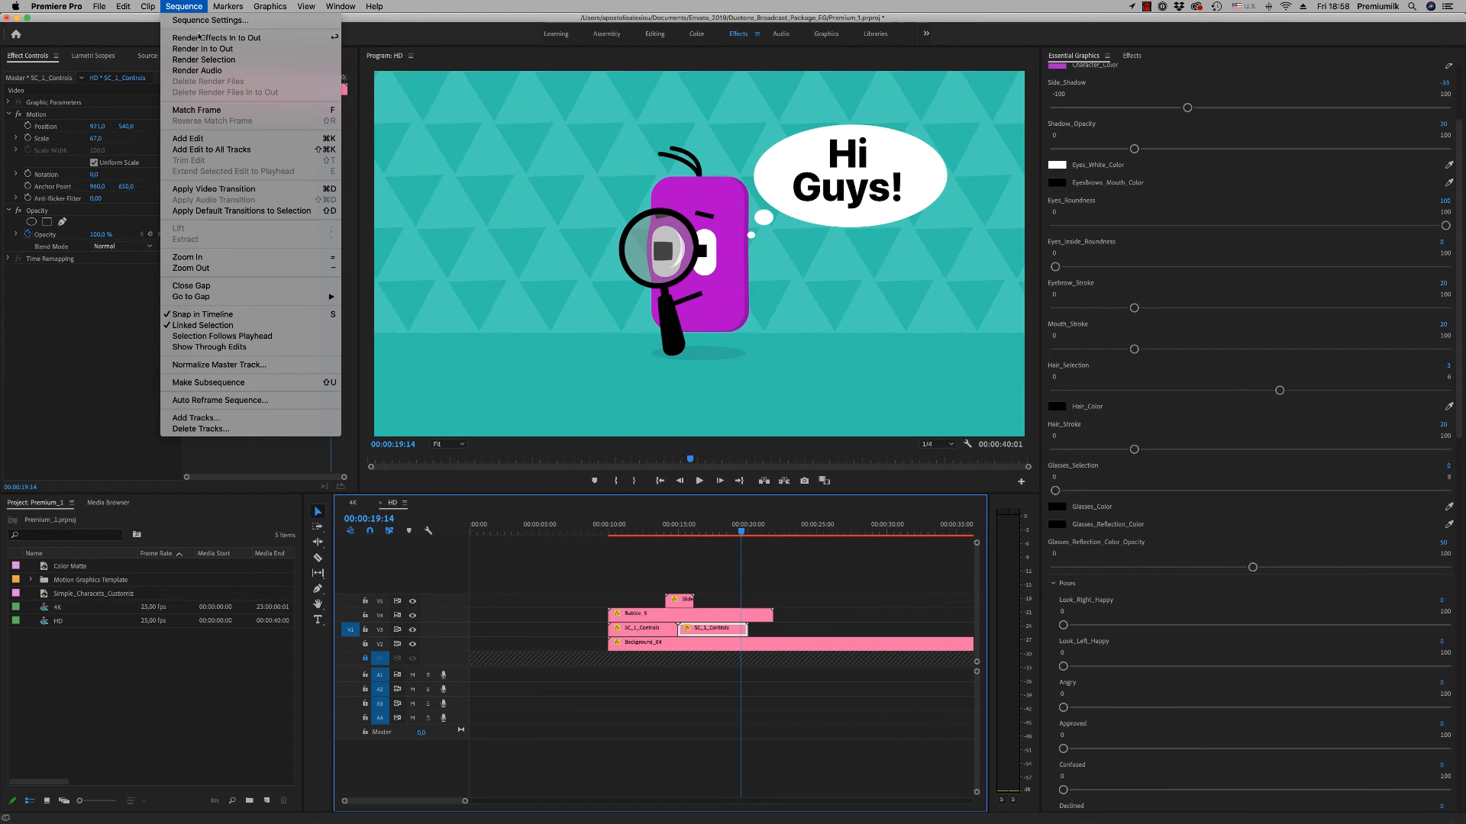
pyautogui.click(208, 20)
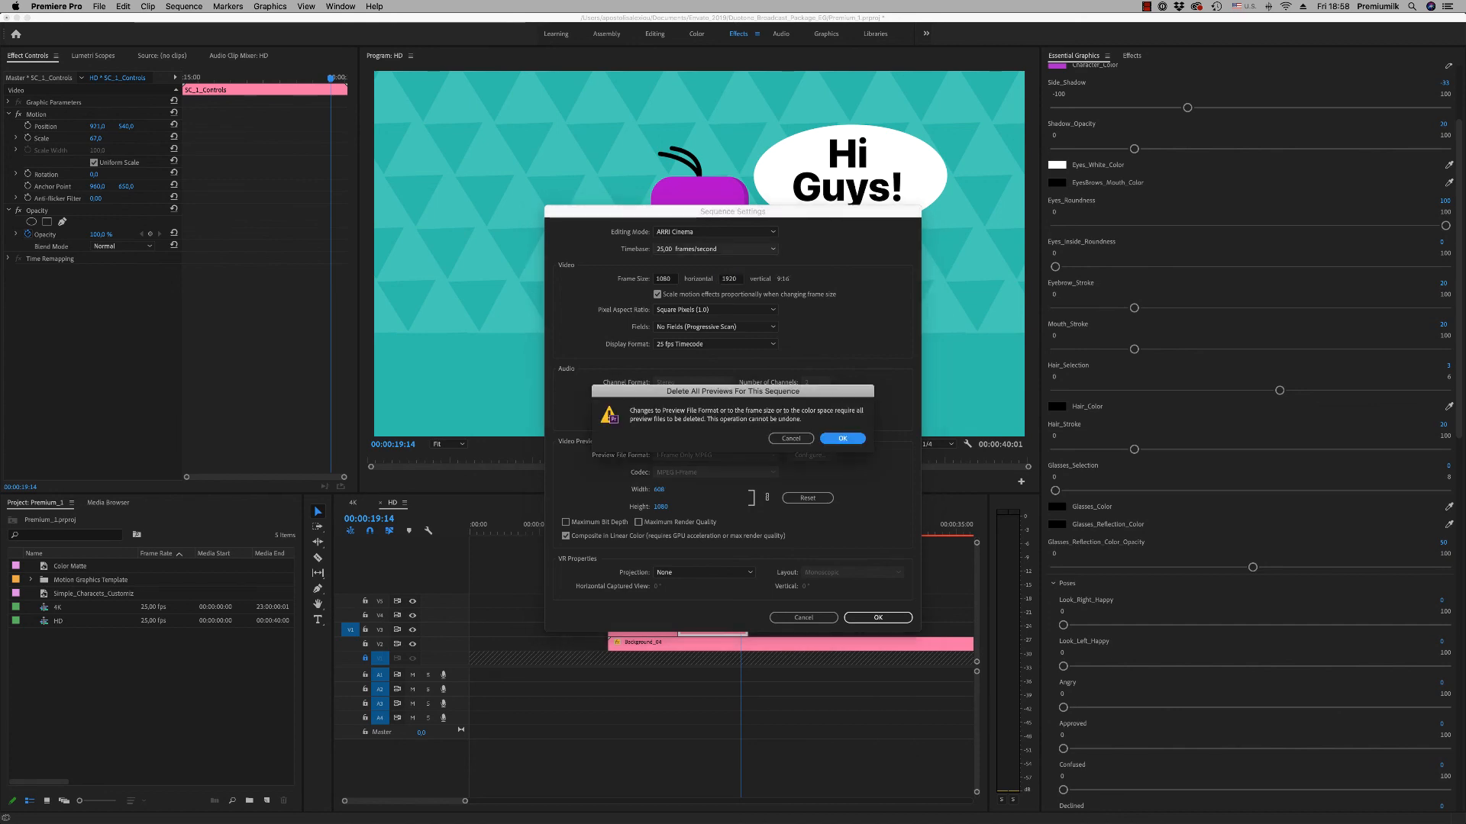
pyautogui.click(841, 439)
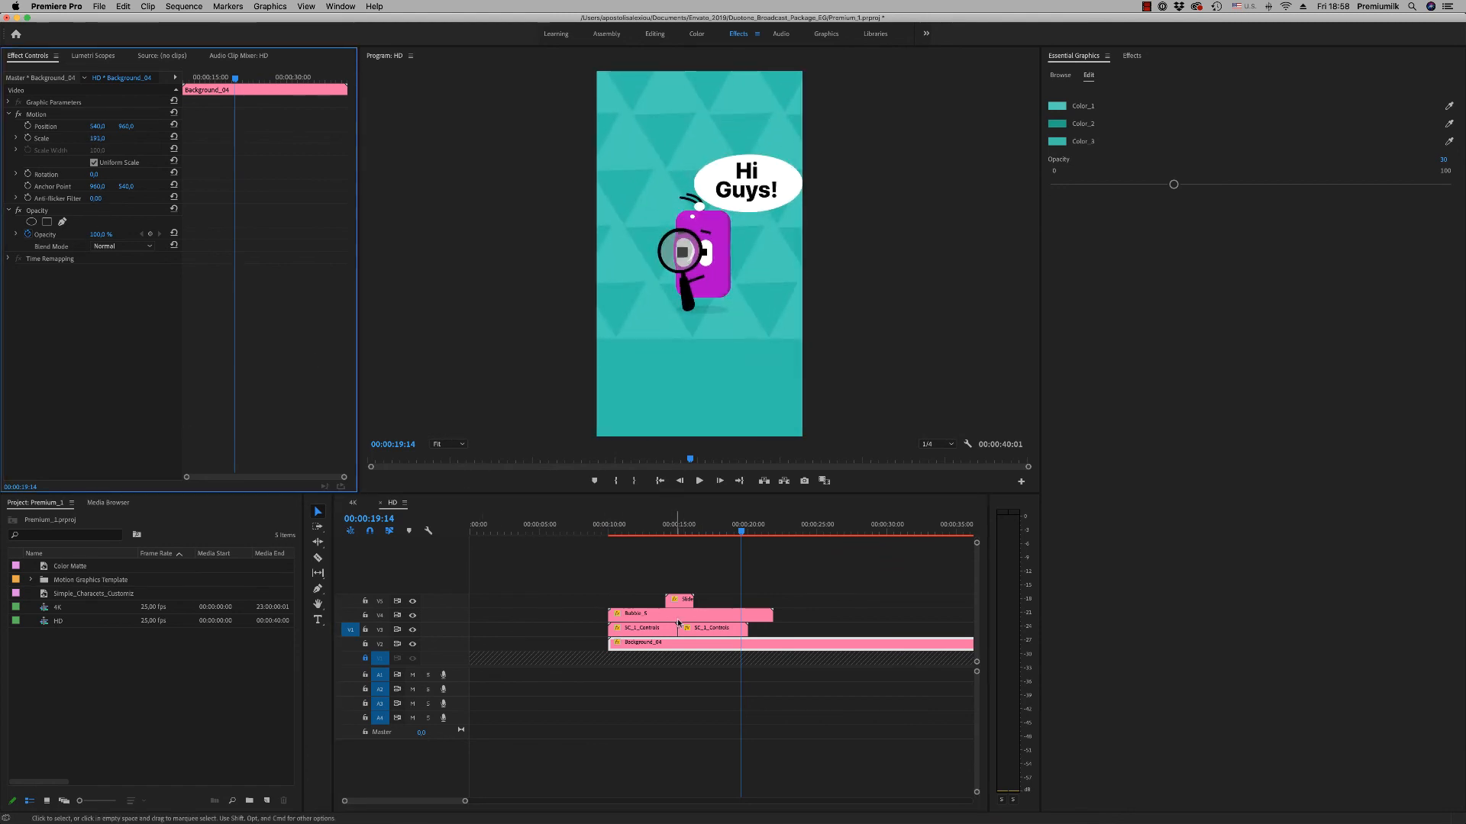
# Enlarge and center the character, and move the Hi Guys! bubble above it via Position and Scale.
pyautogui.click(710, 627)
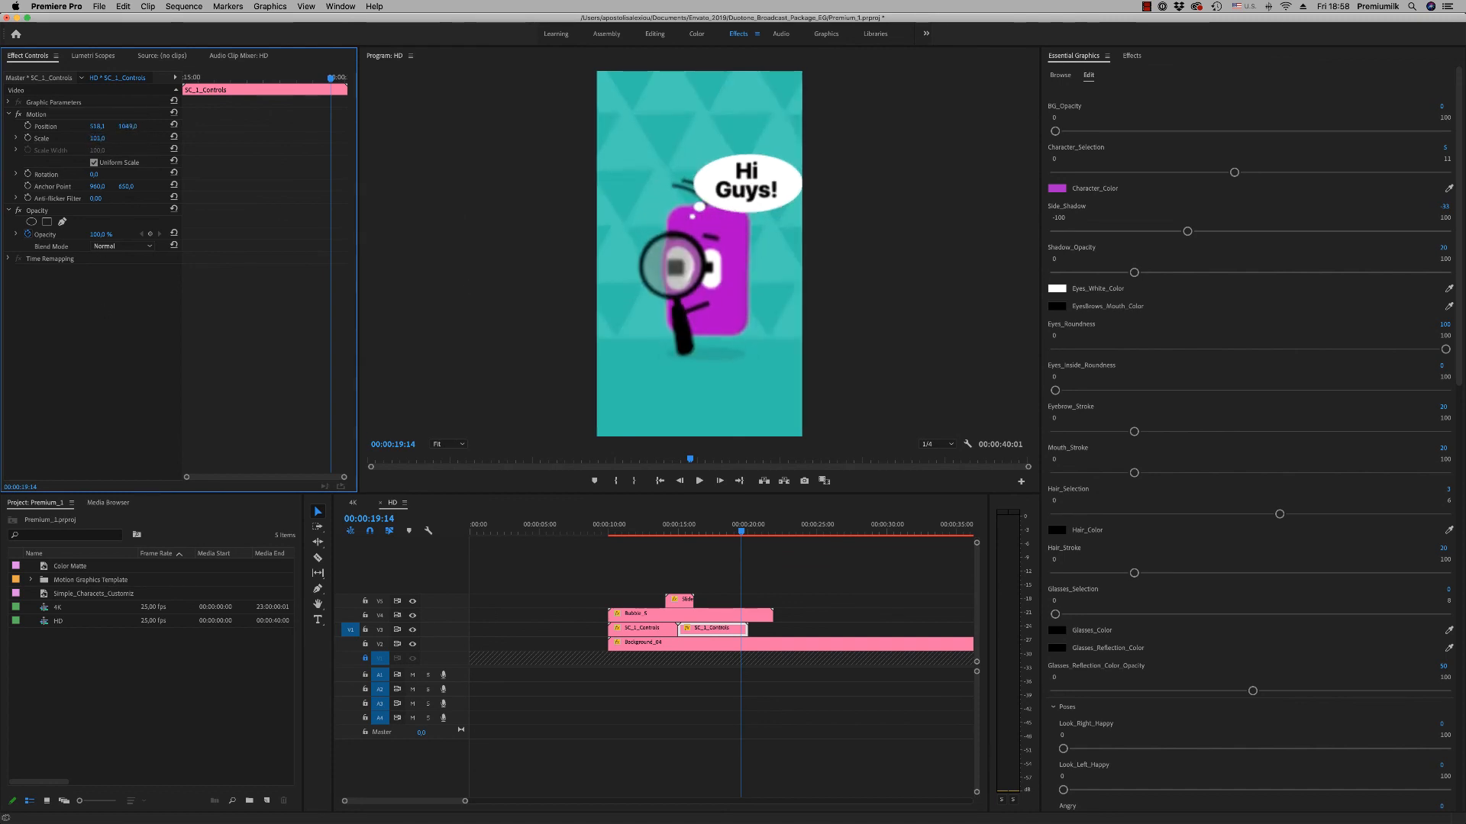
pyautogui.click(692, 613)
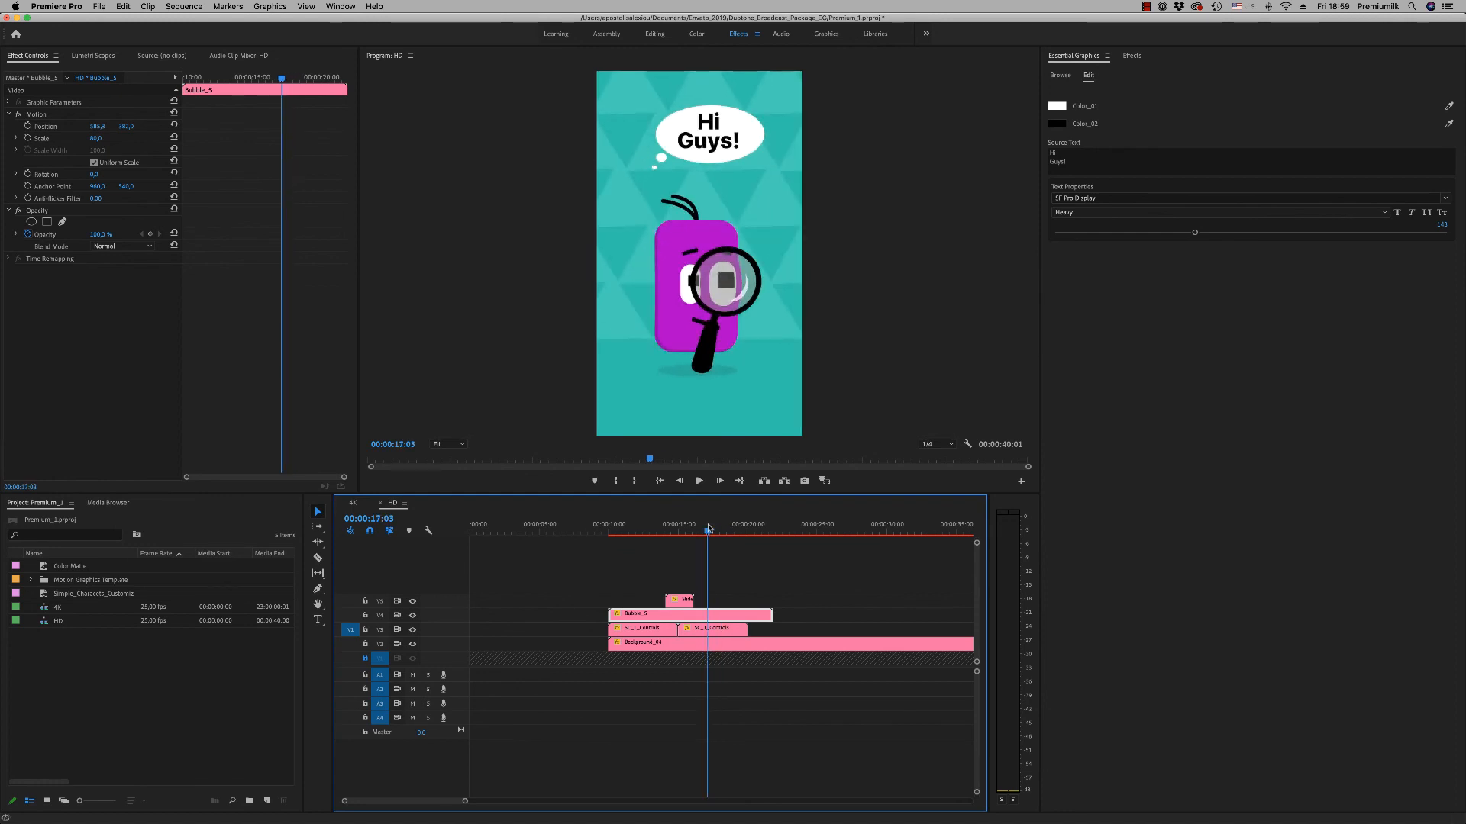
pyautogui.moveTo(723, 534)
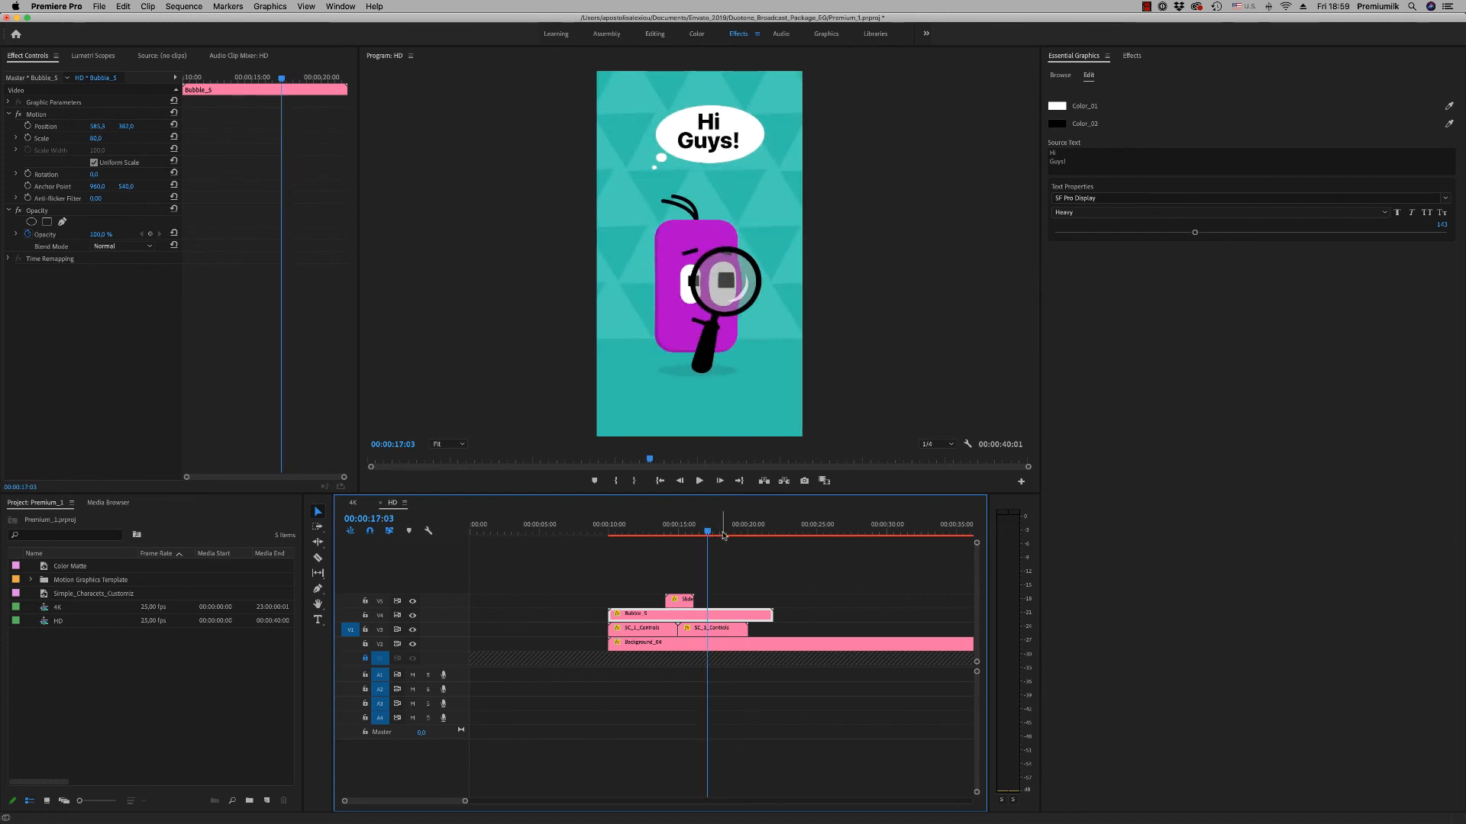